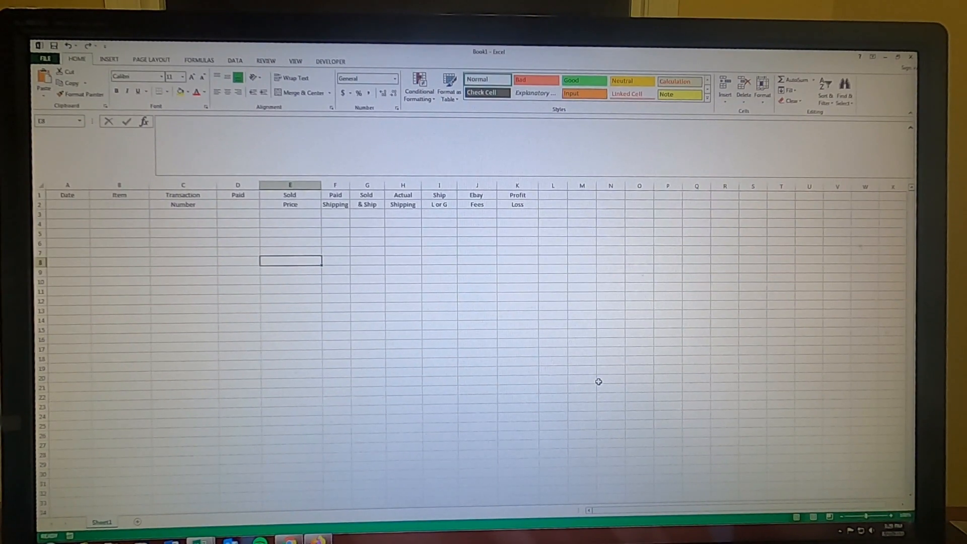
{"action": "mouse_move", "coordinate": [87, 207]}
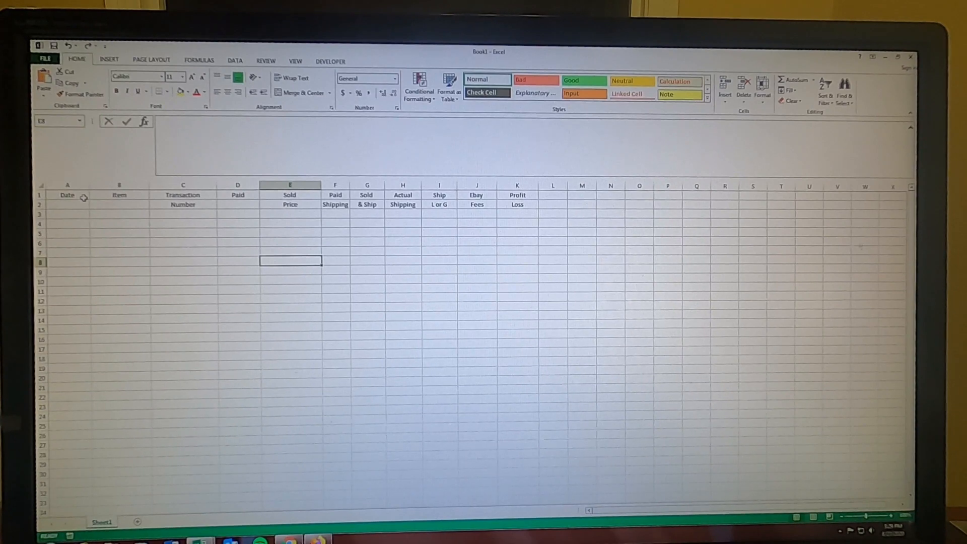
{"action": "mouse_move", "coordinate": [121, 199]}
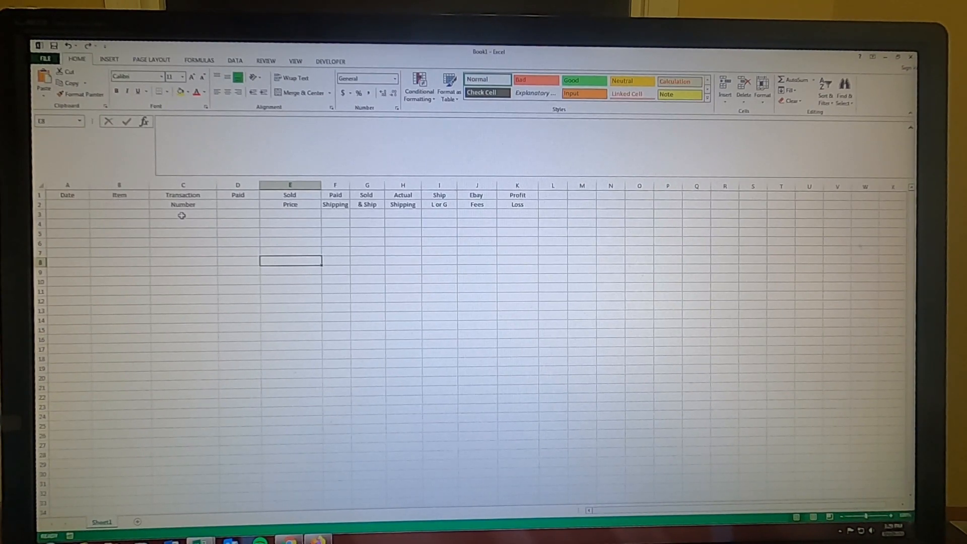
{"action": "mouse_move", "coordinate": [240, 213]}
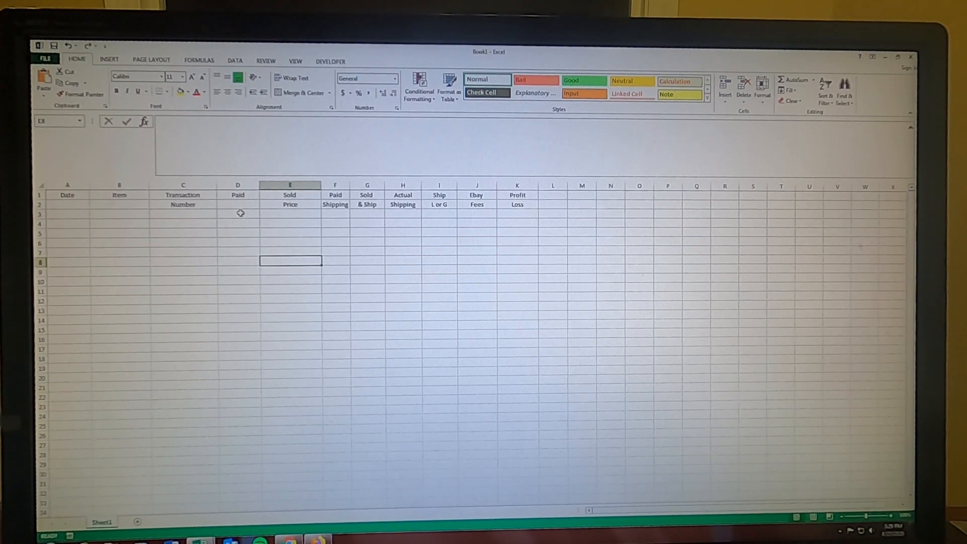
{"action": "mouse_move", "coordinate": [289, 221]}
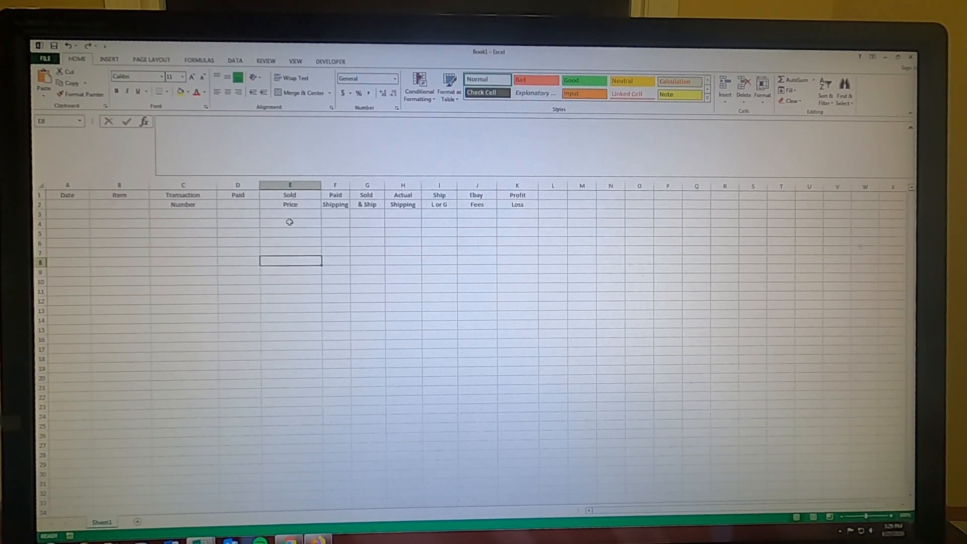
{"action": "mouse_move", "coordinate": [342, 224]}
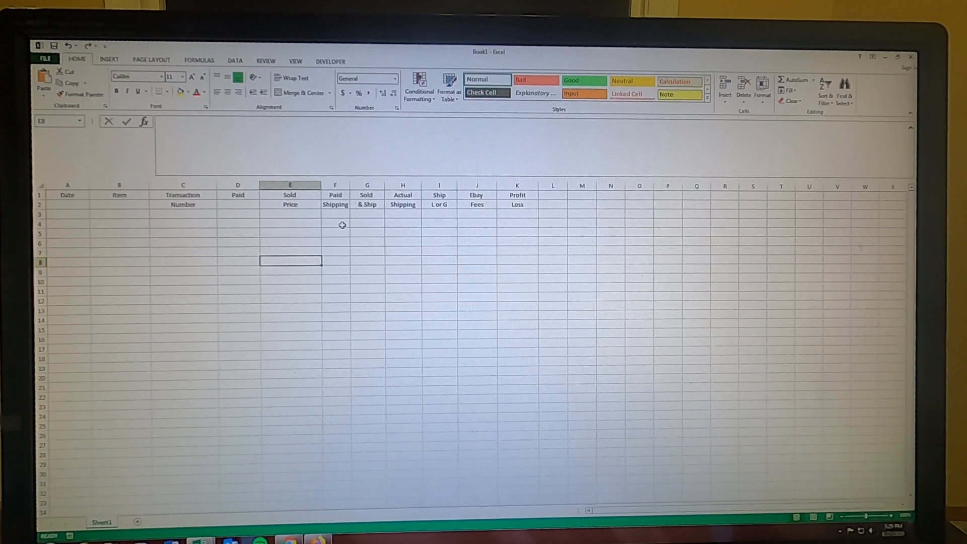
{"action": "mouse_move", "coordinate": [371, 222]}
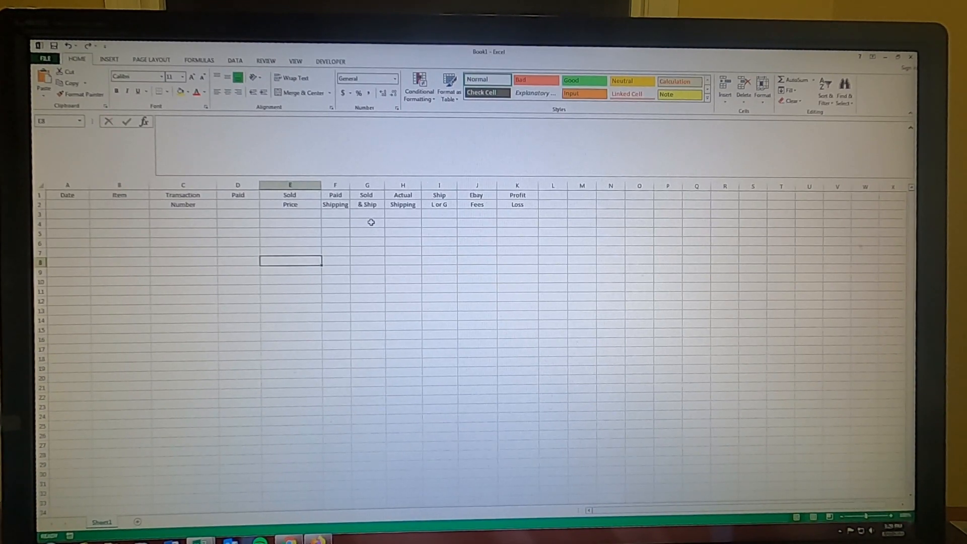
{"action": "mouse_move", "coordinate": [371, 228]}
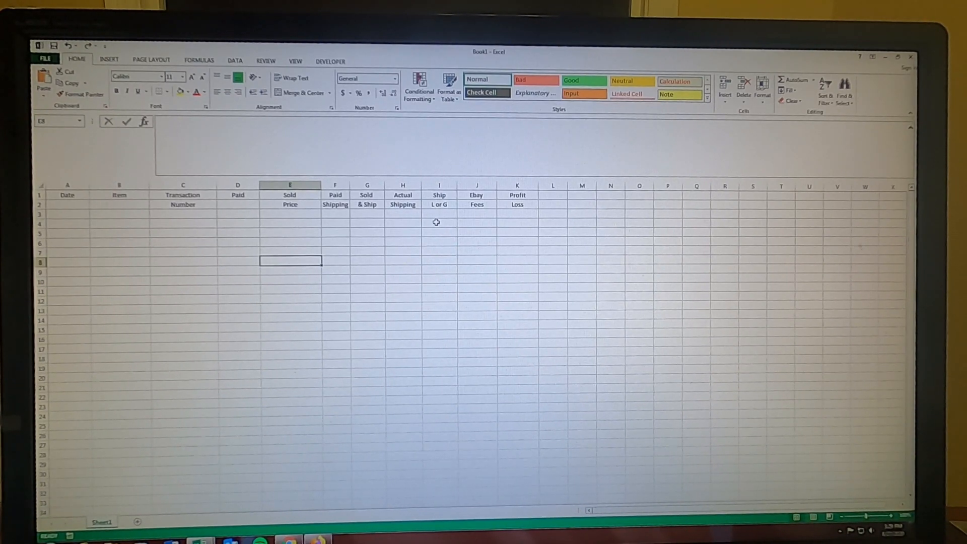
{"action": "mouse_move", "coordinate": [478, 218]}
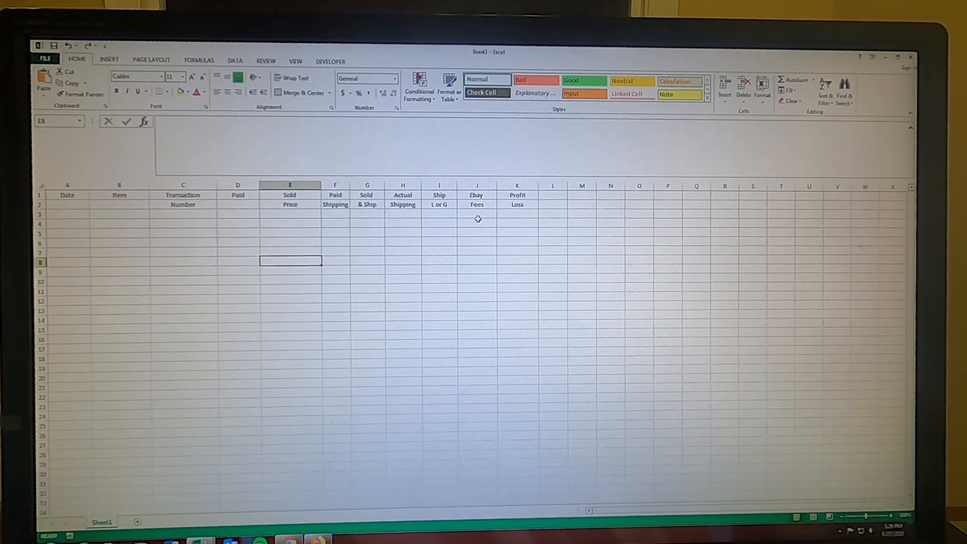
{"action": "mouse_move", "coordinate": [520, 222]}
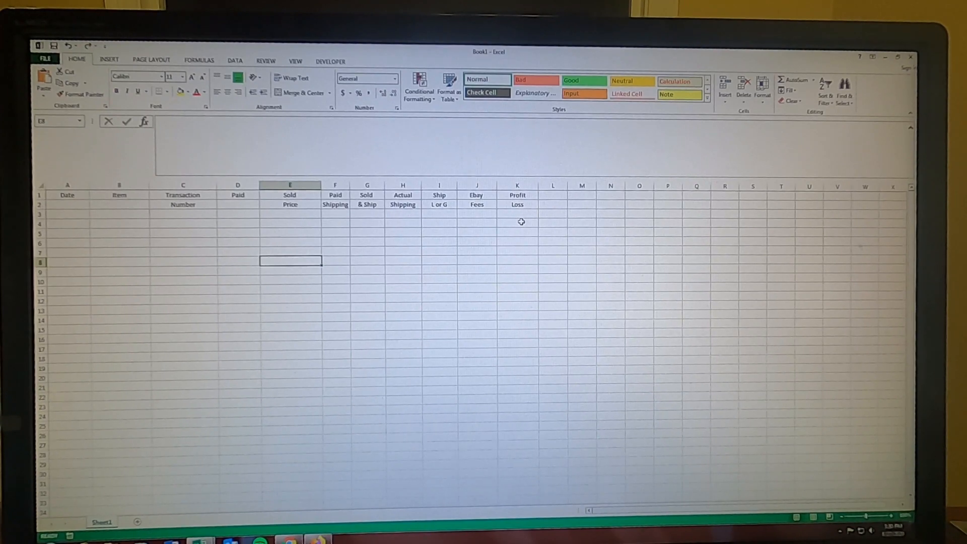
{"action": "mouse_move", "coordinate": [527, 225]}
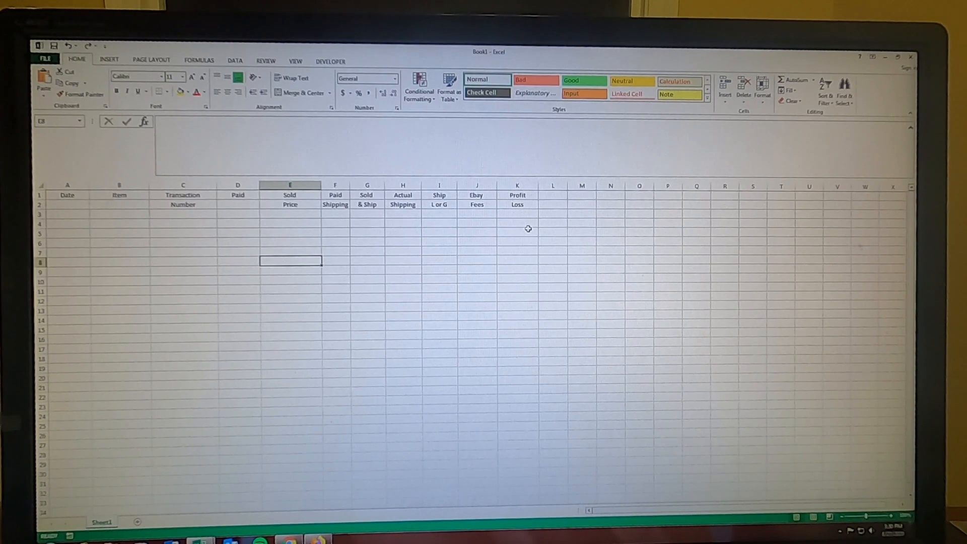
Enter the sale date Aug 27 in A3 and begin the Plaid Paint item name in B3
{"action": "left_click", "coordinate": [66, 214]}
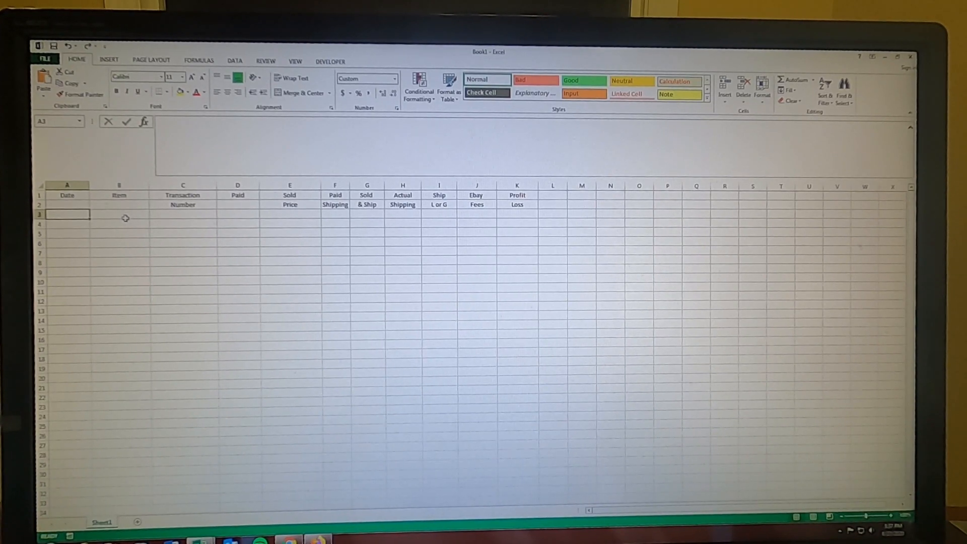
{"action": "type", "text": "Aug 27"}
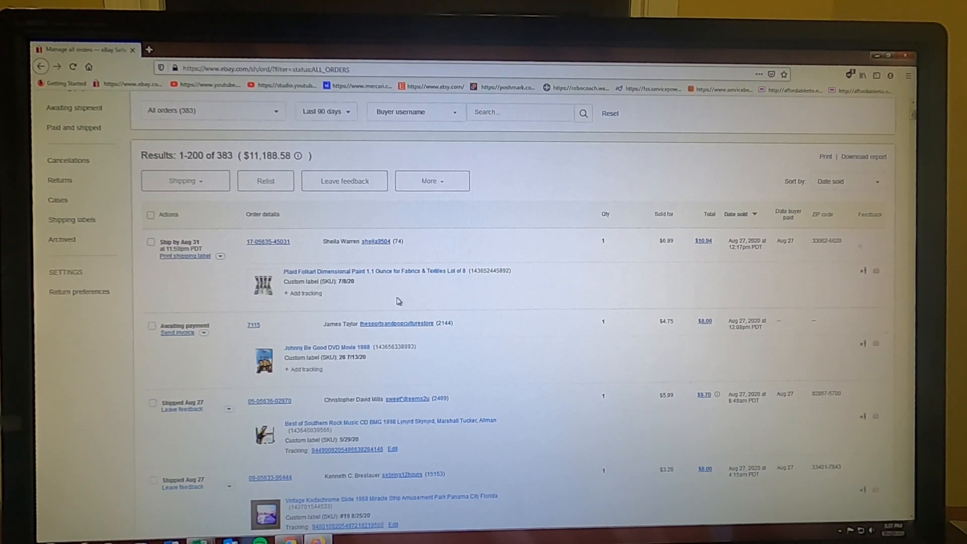
{"action": "mouse_move", "coordinate": [475, 307]}
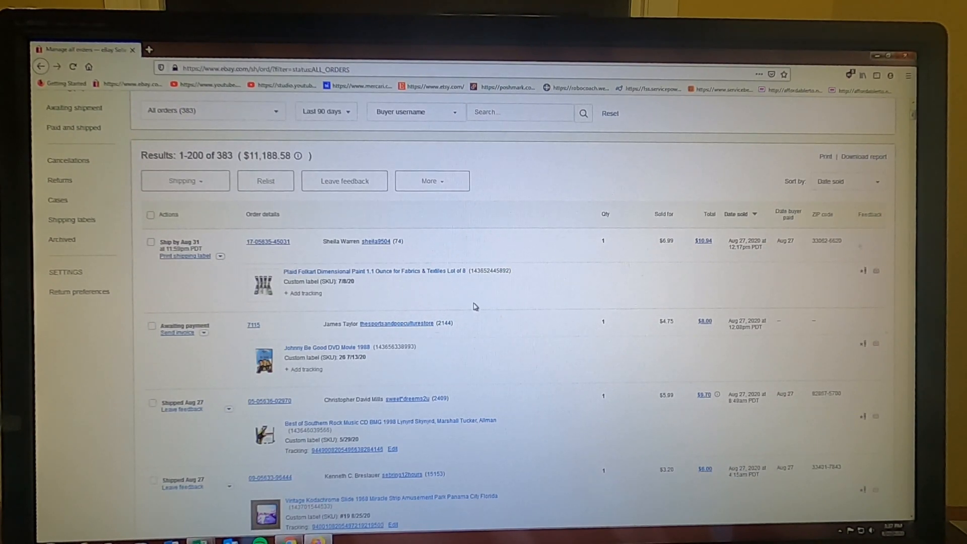
{"action": "left_click", "coordinate": [200, 538]}
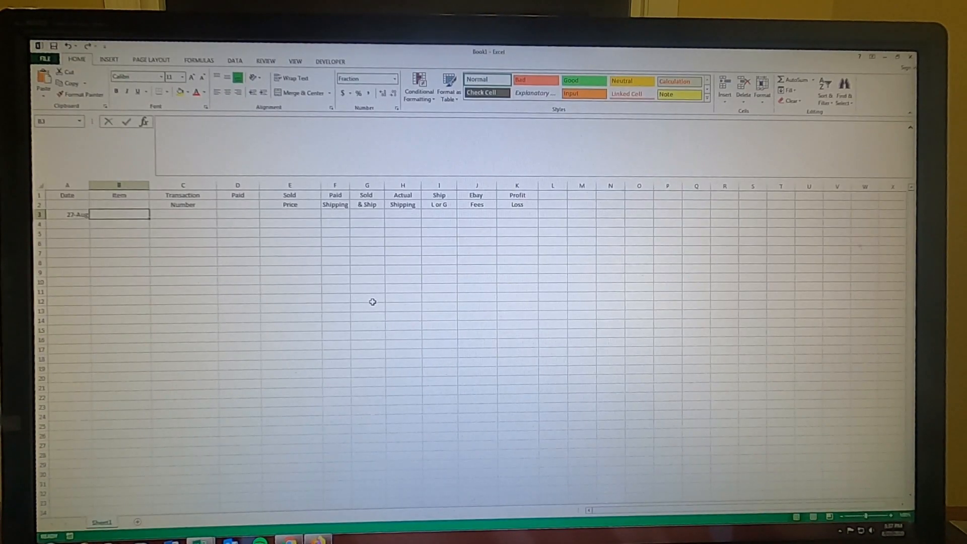
{"action": "type", "text": "Plaid P"}
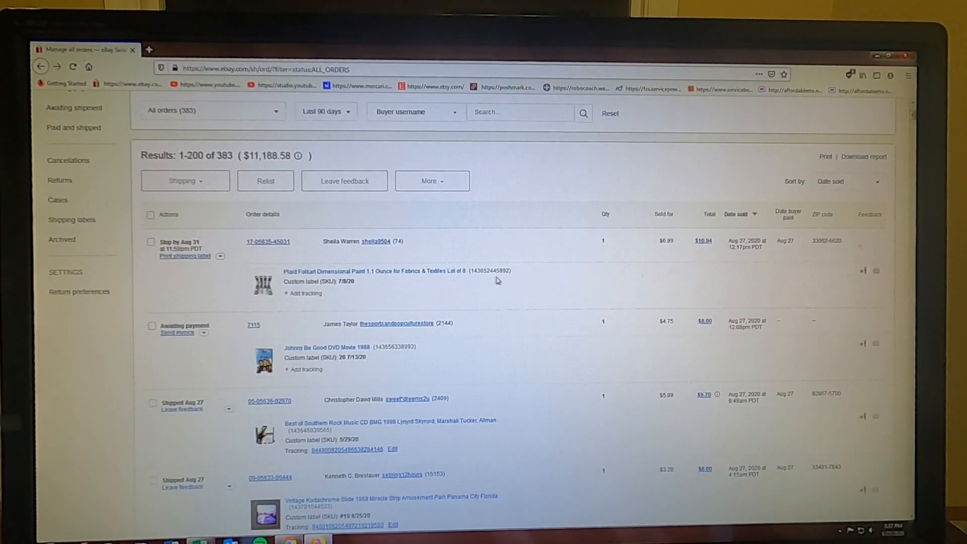
{"action": "double_click", "coordinate": [487, 271]}
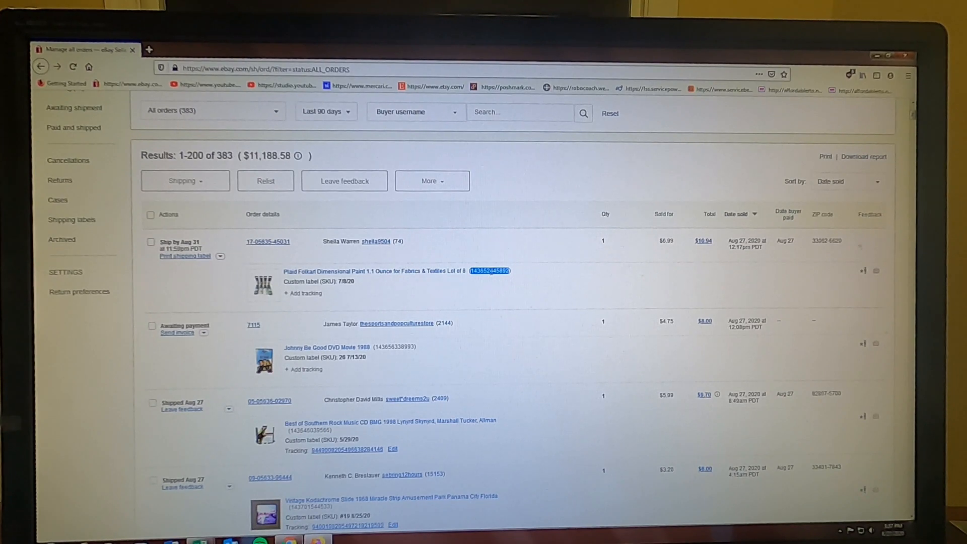
{"action": "mouse_move", "coordinate": [530, 293]}
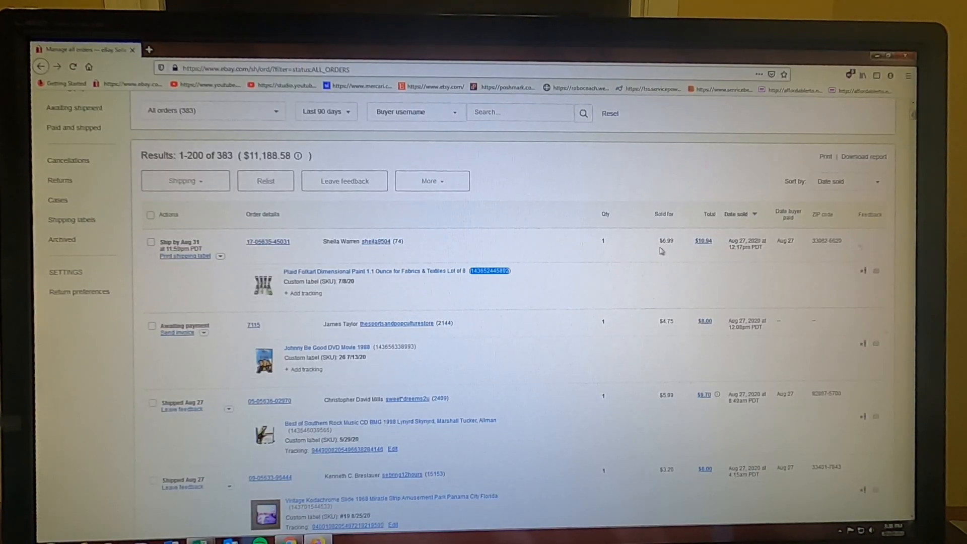
Enter the Plaid Paint Lot row: item number, paid 2, sold 6.99, shipping 3.95, actual shipping 4.08
{"action": "left_click", "coordinate": [201, 540]}
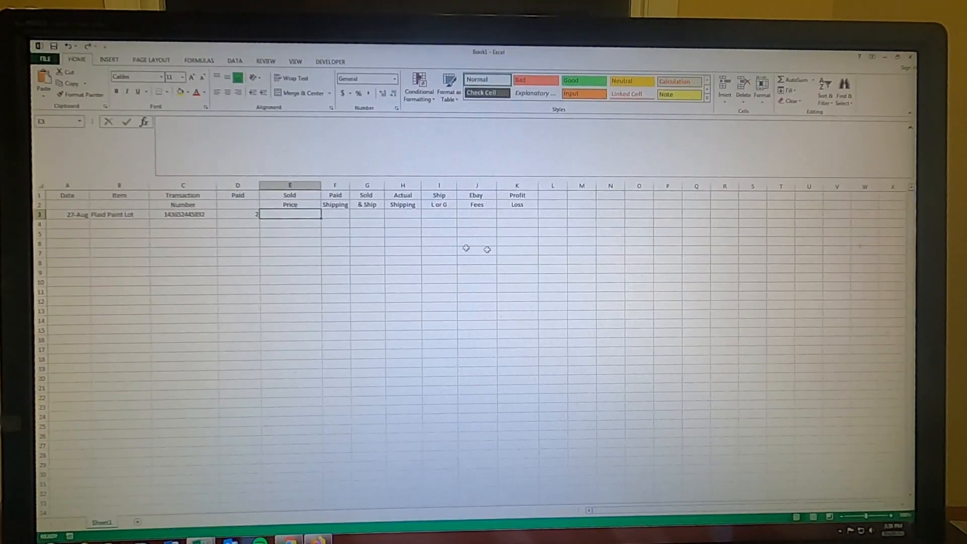
{"action": "type", "text": "6.99"}
{"action": "left_click", "coordinate": [336, 214]}
{"action": "type", "text": "3.95"}
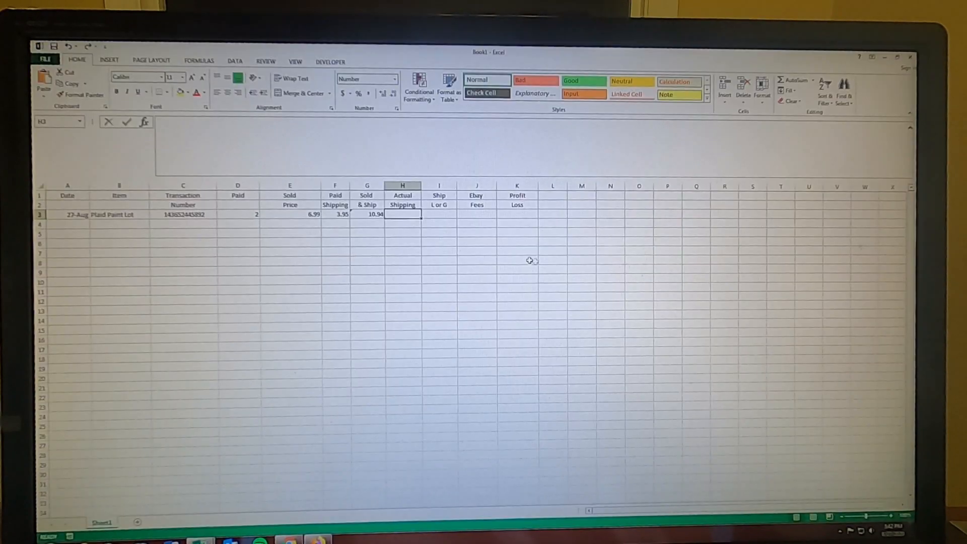
{"action": "type", "text": "4.08"}
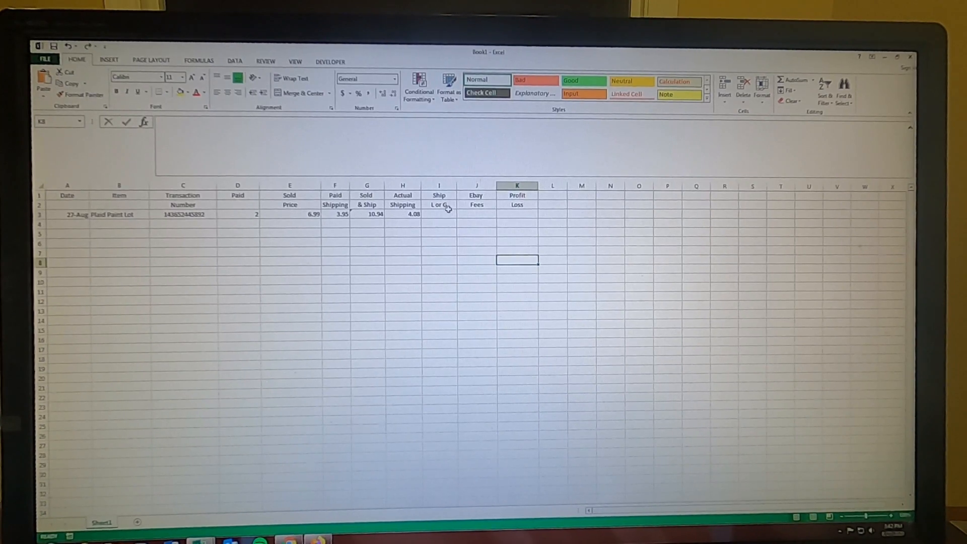
{"action": "mouse_move", "coordinate": [446, 212]}
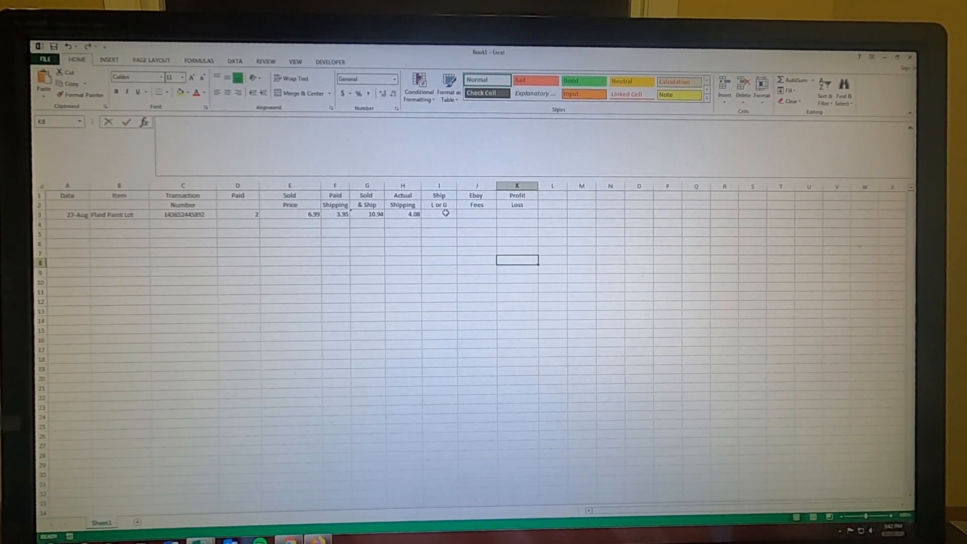
Make I3 compute shipping loss or gain as F3 minus H3
{"action": "left_click", "coordinate": [439, 214]}
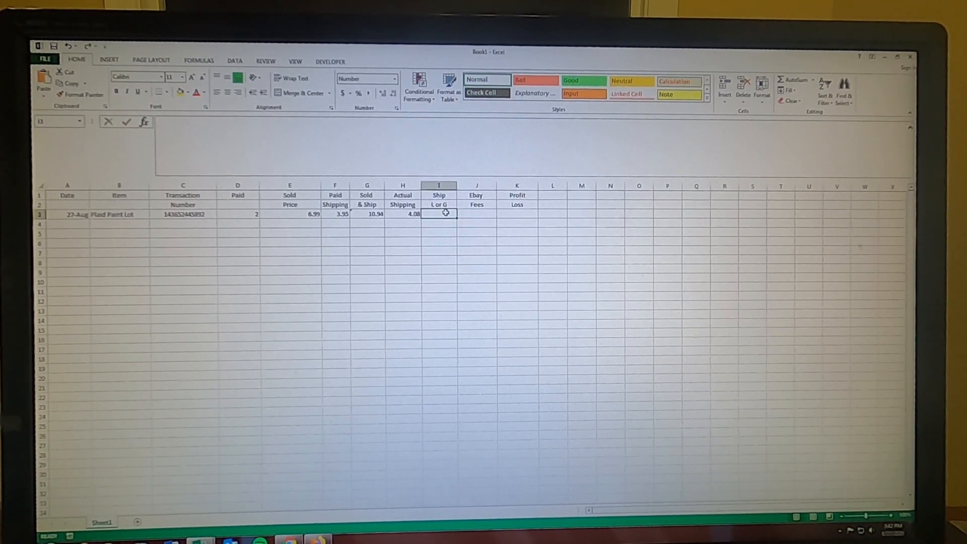
{"action": "double_click", "coordinate": [439, 214]}
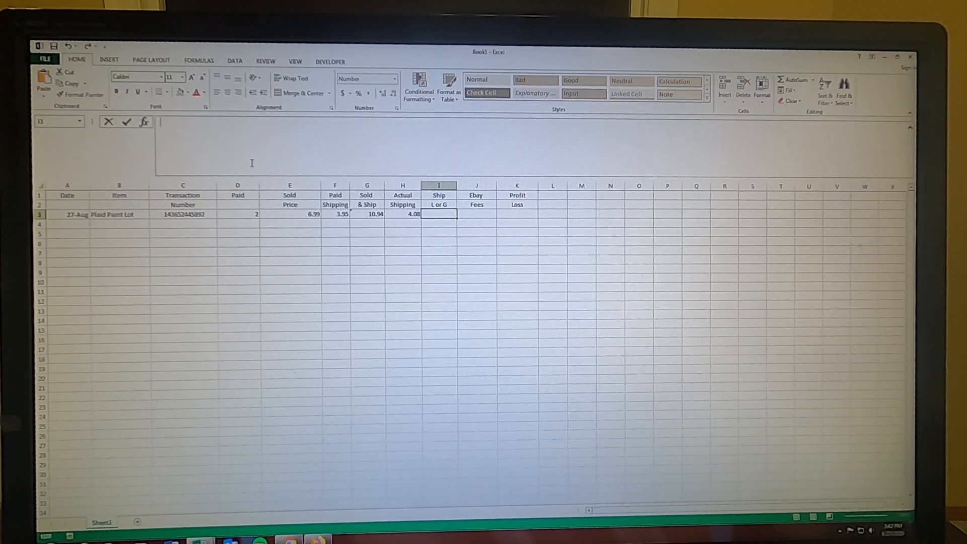
{"action": "type", "text": "="}
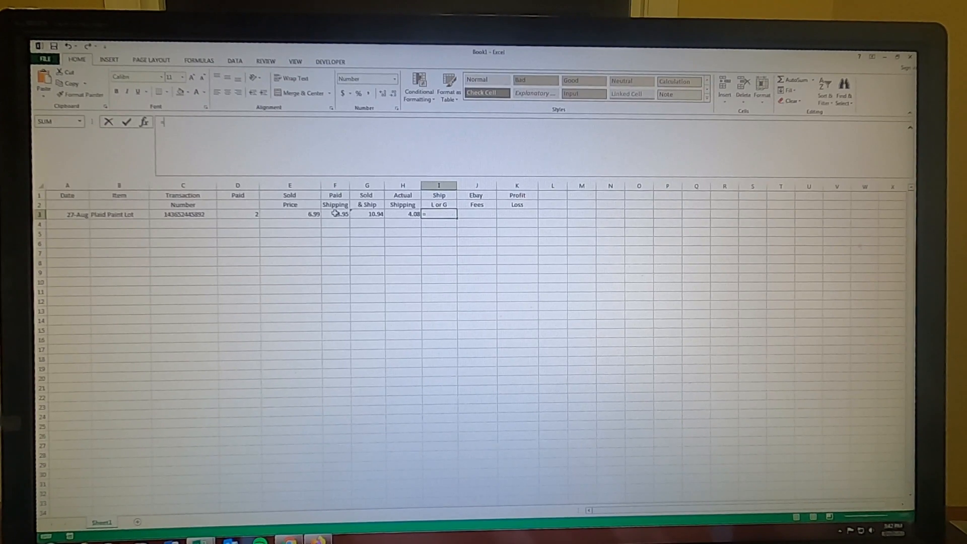
{"action": "left_click", "coordinate": [335, 215]}
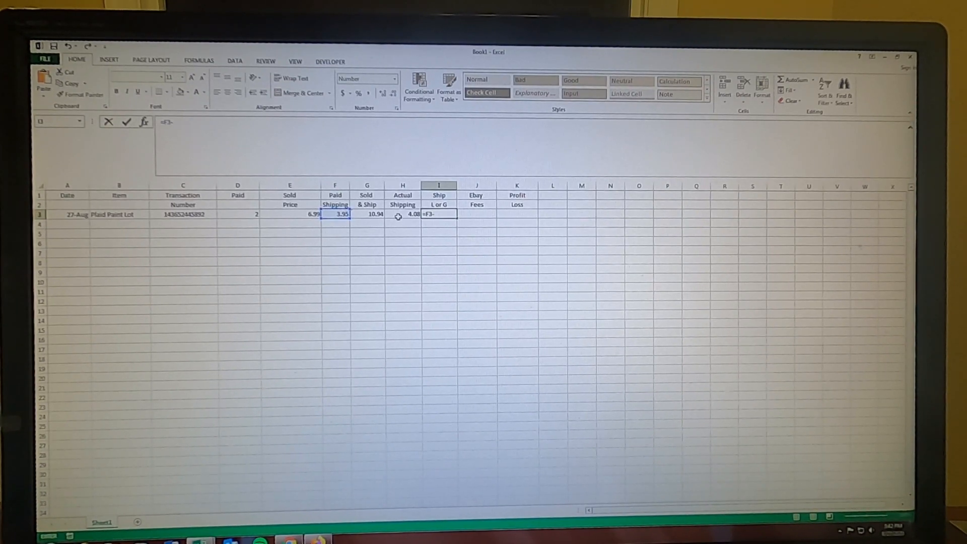
{"action": "left_click", "coordinate": [402, 214]}
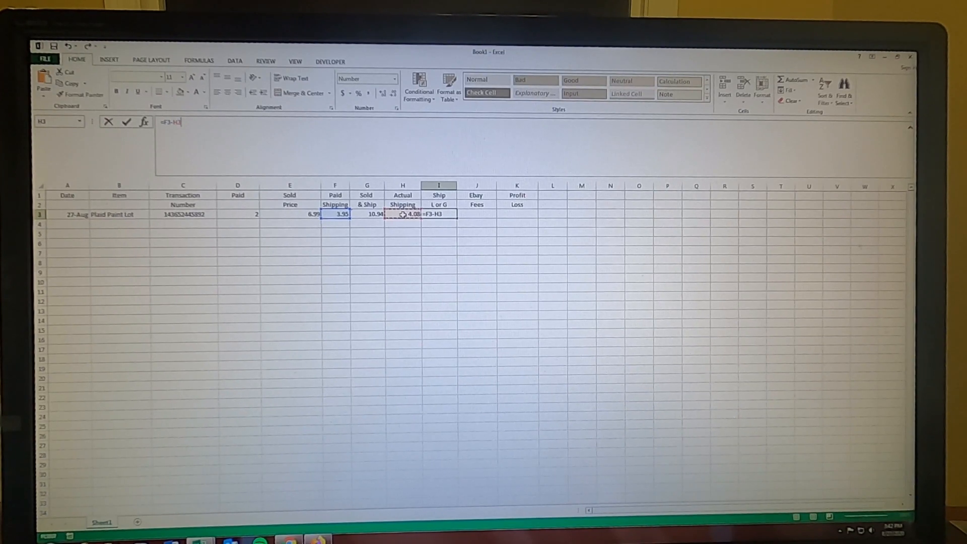
{"action": "key", "text": "Return"}
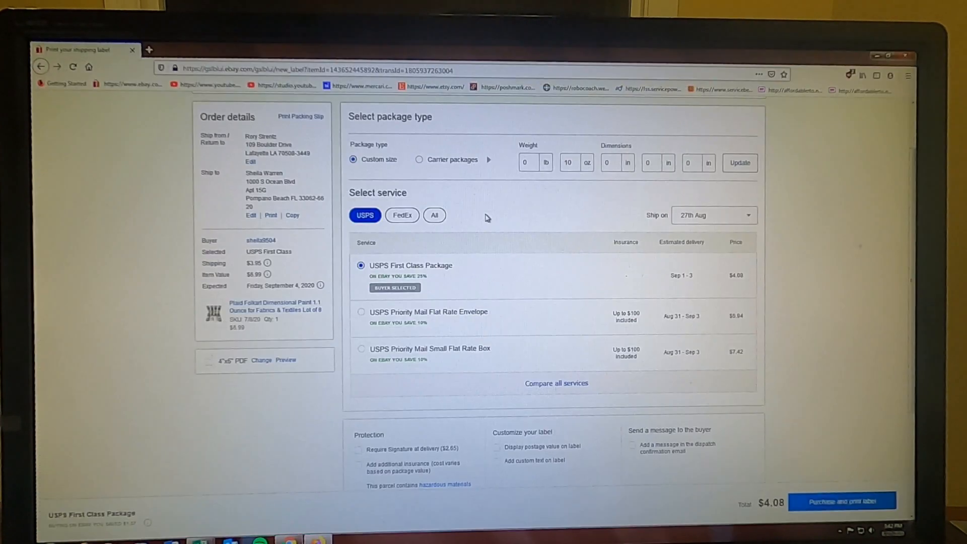
View the paint lot sale in Seller Hub's All transactions list and record its 1.56 fees in row 3
{"action": "scroll", "scroll_direction": "up", "scroll_amount": 3}
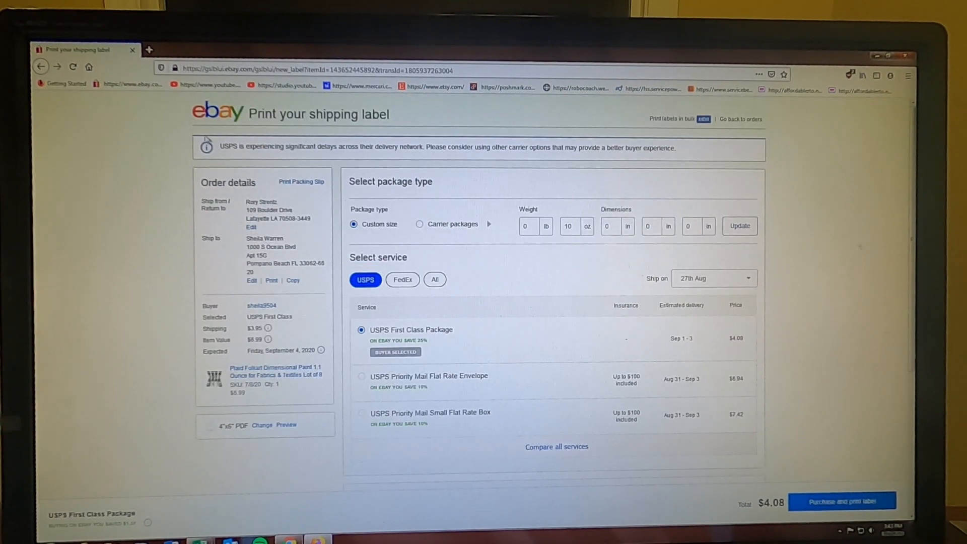
{"action": "mouse_move", "coordinate": [123, 139]}
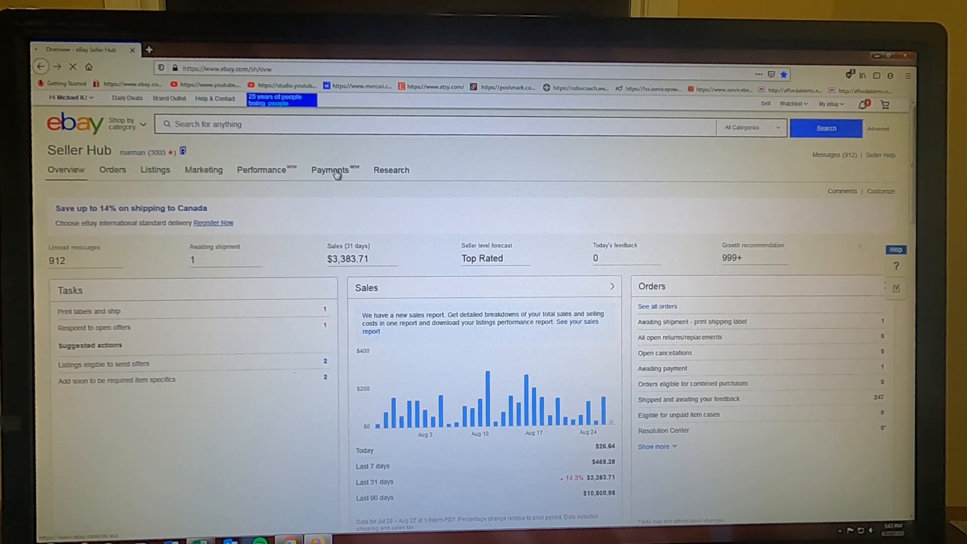
{"action": "left_click", "coordinate": [329, 170]}
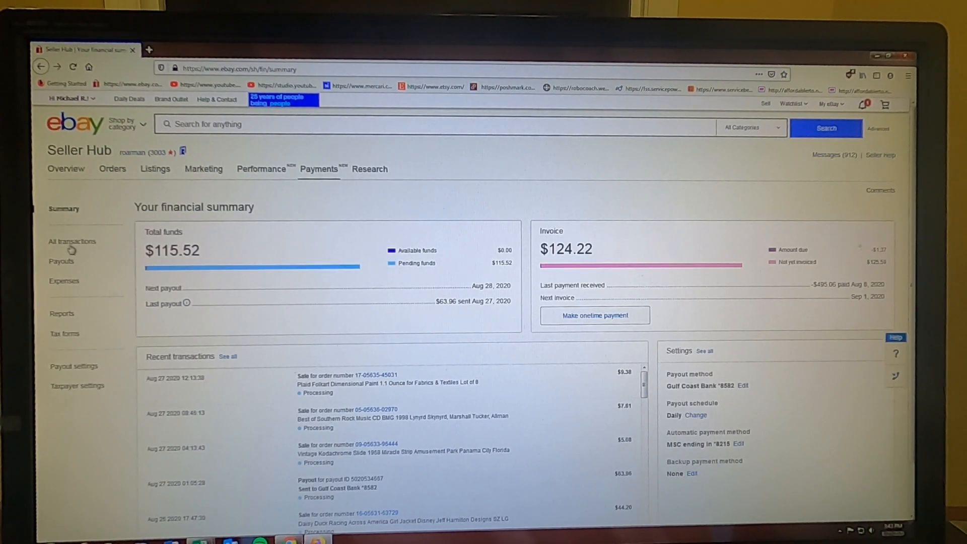
{"action": "mouse_move", "coordinate": [72, 241]}
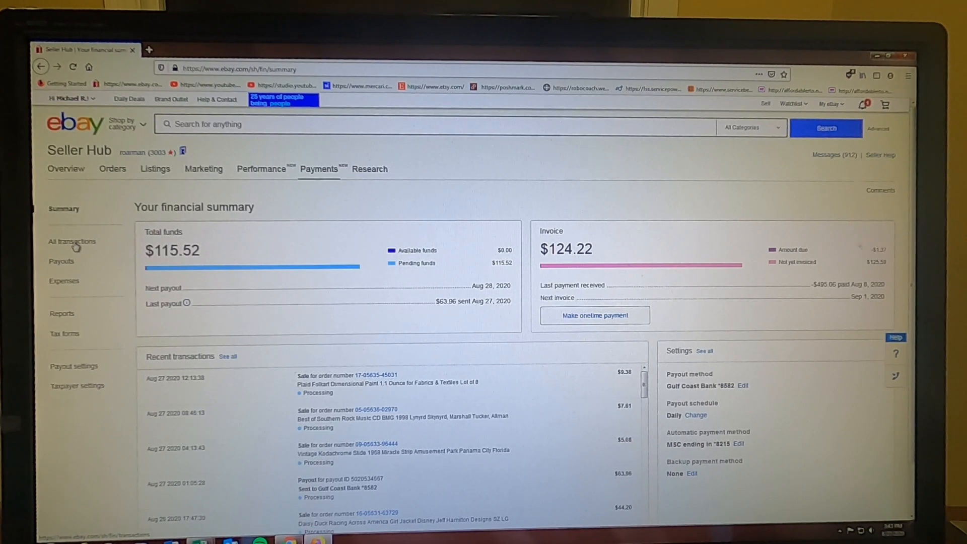
{"action": "left_click", "coordinate": [72, 242]}
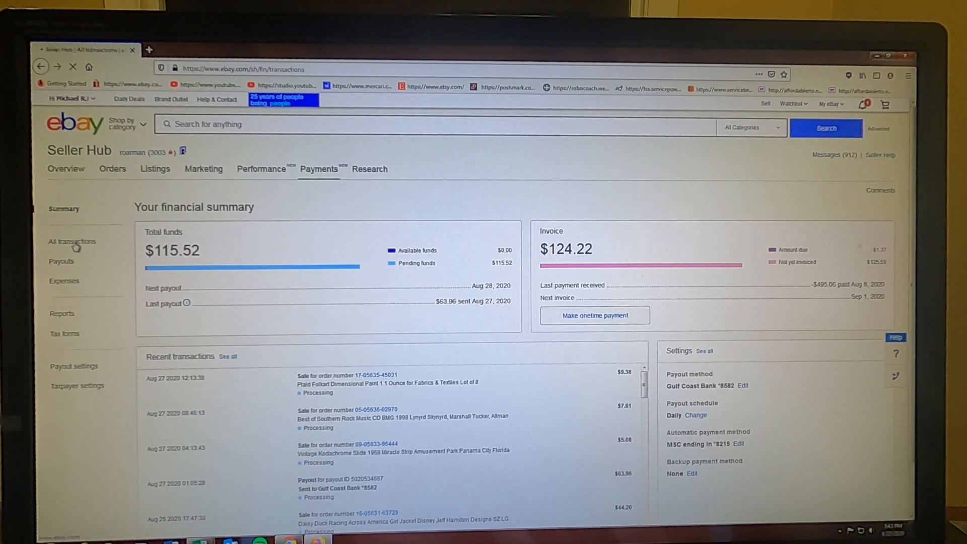
{"action": "left_click", "coordinate": [71, 241]}
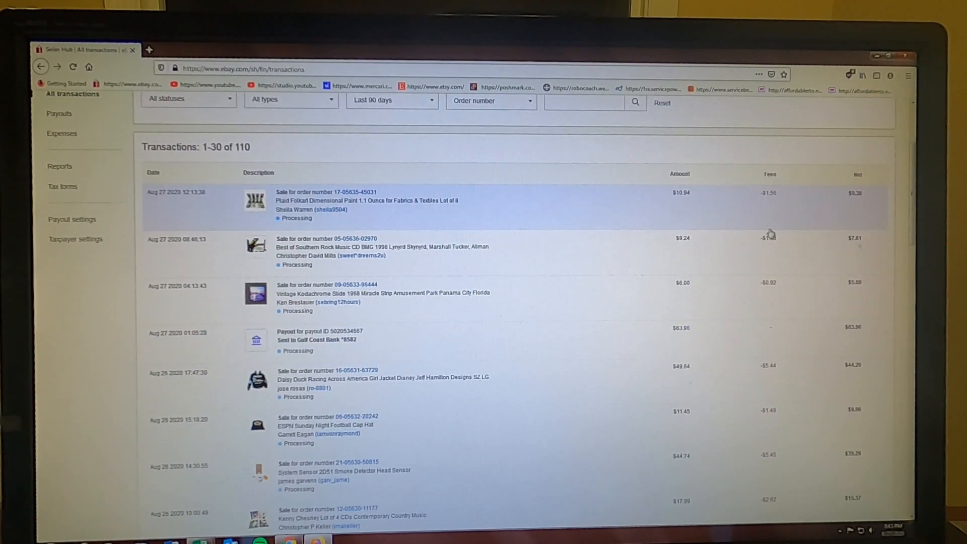
{"action": "mouse_move", "coordinate": [512, 216]}
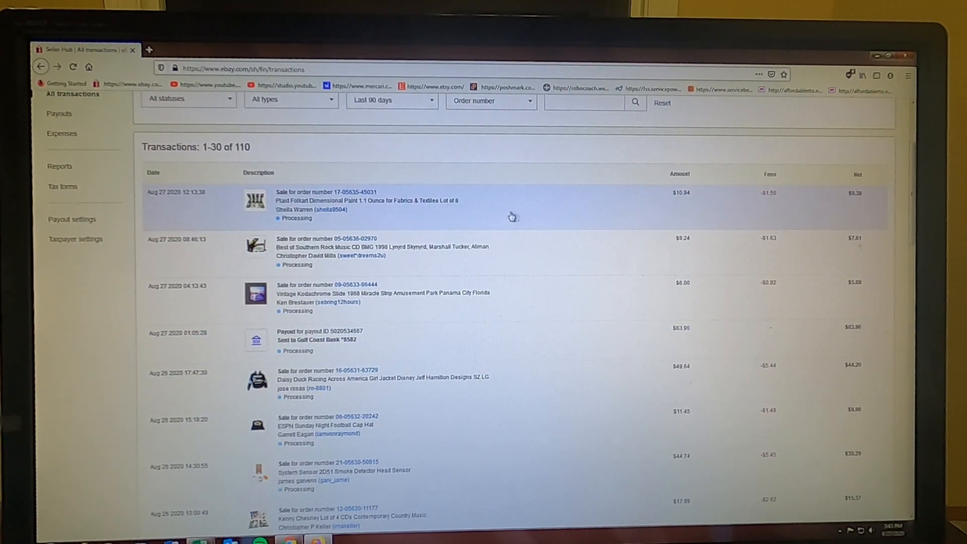
{"action": "mouse_move", "coordinate": [407, 224]}
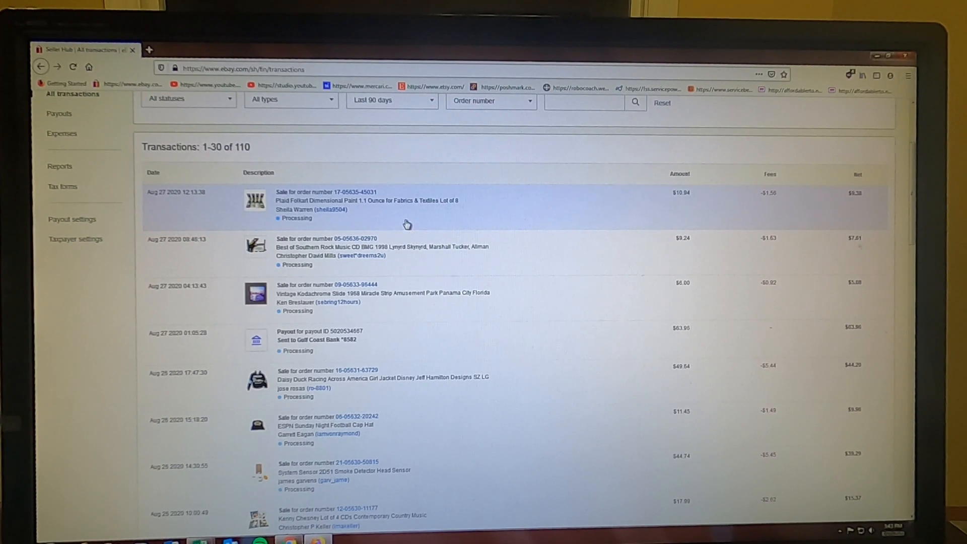
{"action": "mouse_move", "coordinate": [767, 208]}
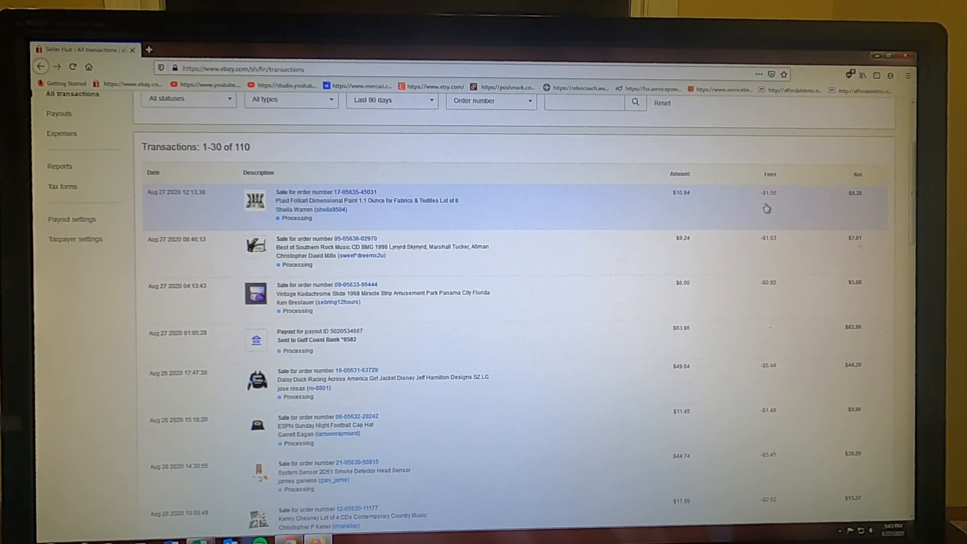
{"action": "mouse_move", "coordinate": [776, 209]}
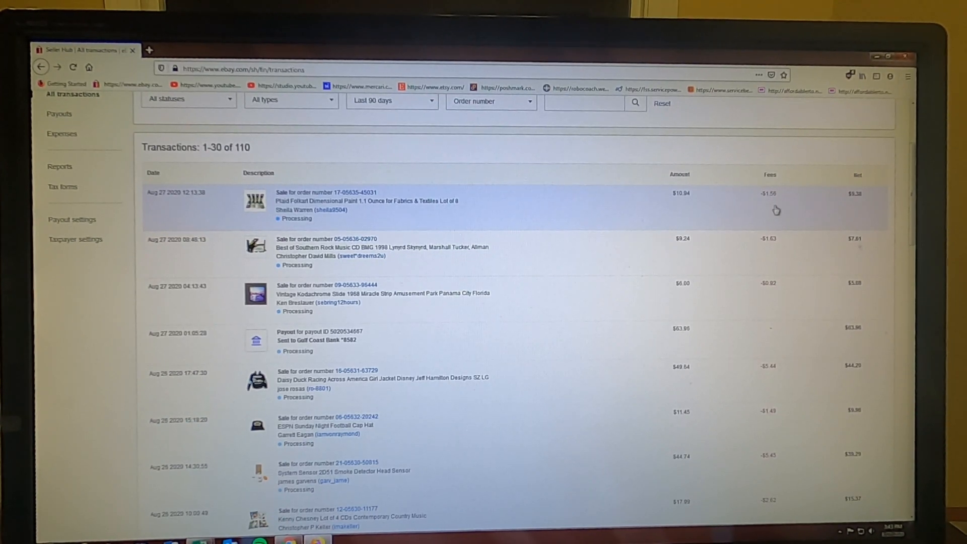
{"action": "left_click", "coordinate": [200, 541]}
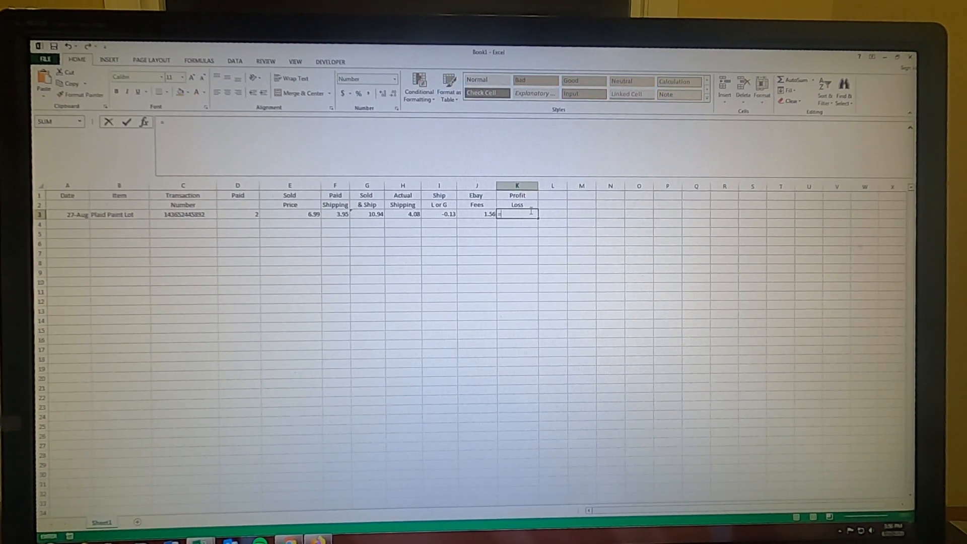
Enter =(E3+I3)-(D3+J3) in K3 to give a profit of 3.3
{"action": "type", "text": "("}
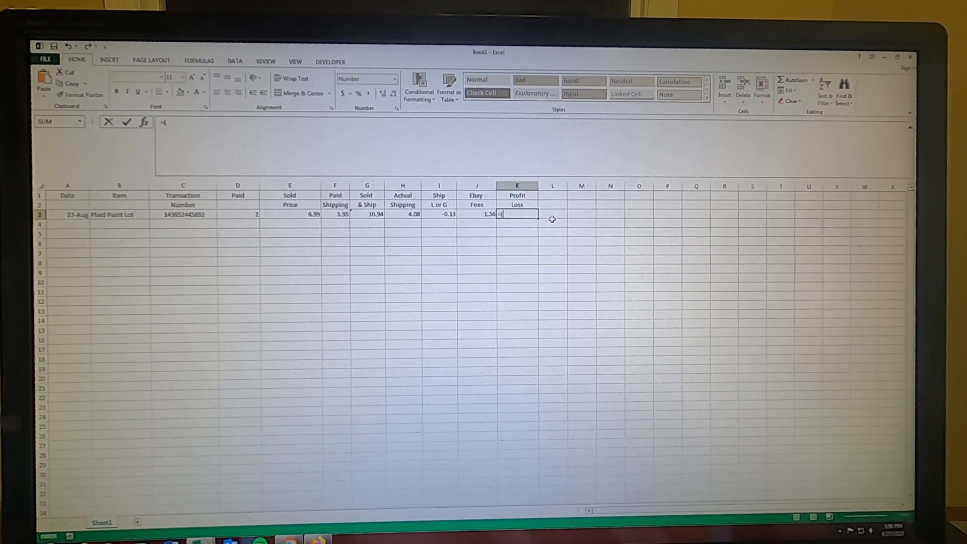
{"action": "left_click", "coordinate": [289, 214]}
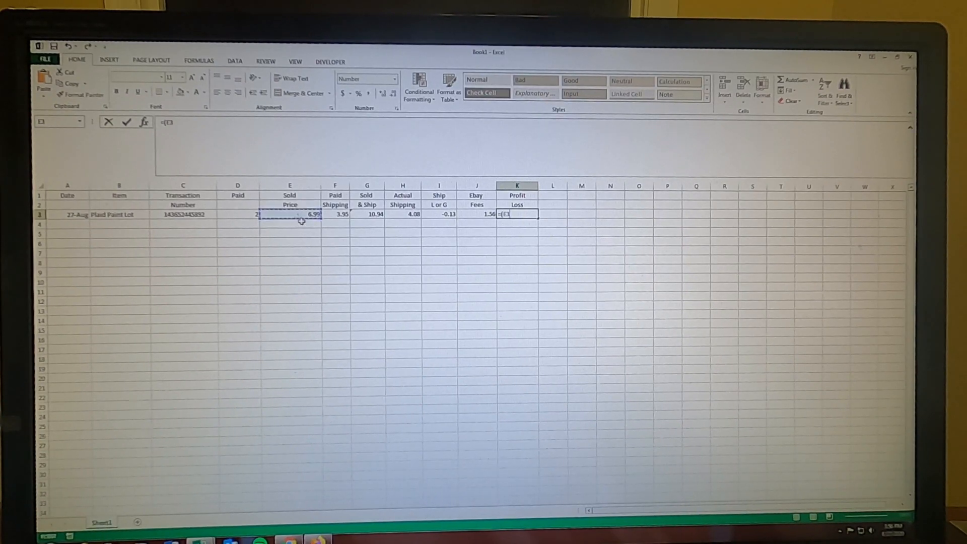
{"action": "mouse_move", "coordinate": [352, 255]}
{"action": "type", "text": "+"}
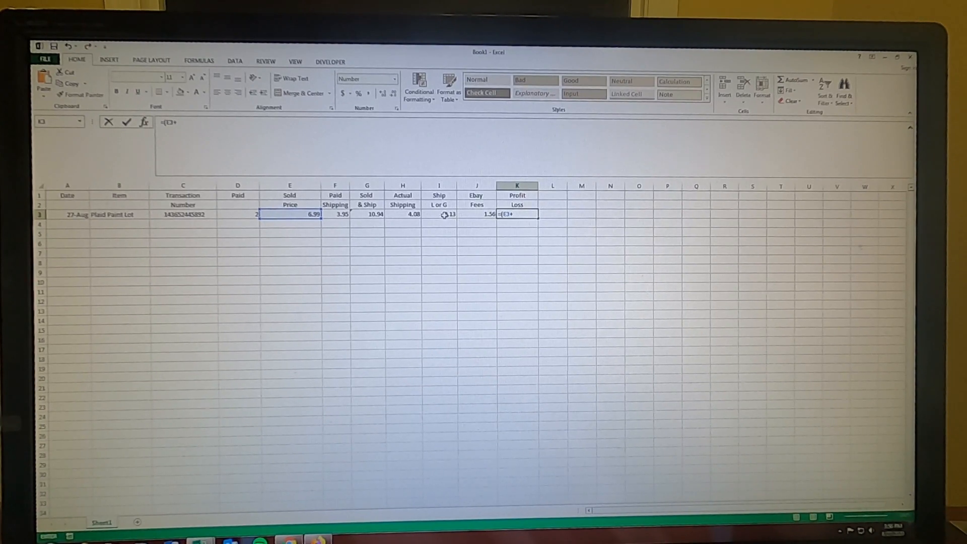
{"action": "left_click", "coordinate": [439, 214]}
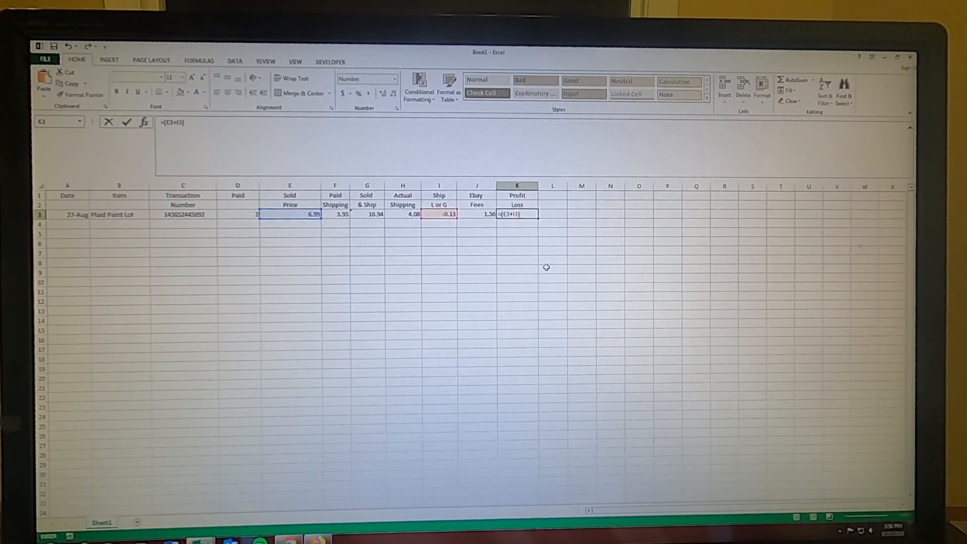
{"action": "mouse_move", "coordinate": [503, 271]}
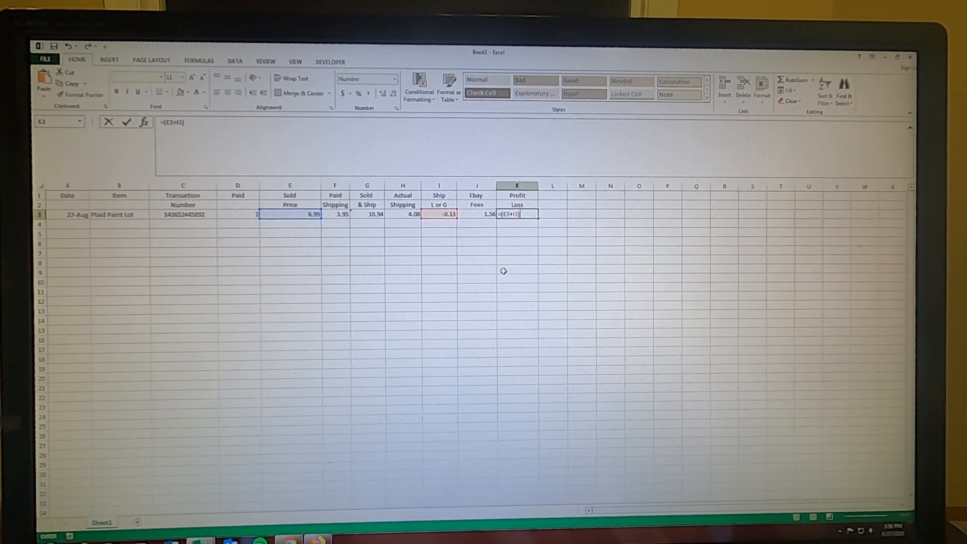
{"action": "type", "text": "-"}
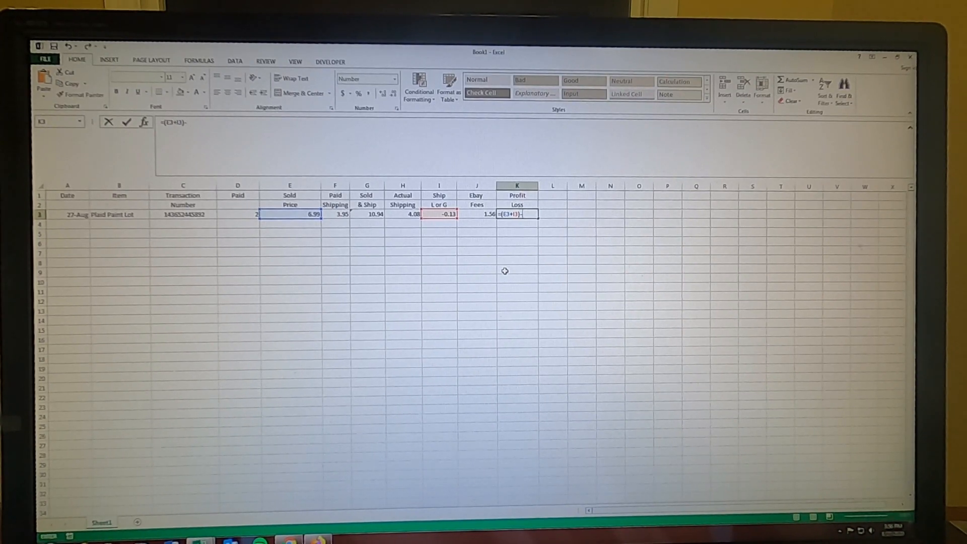
{"action": "type", "text": "("}
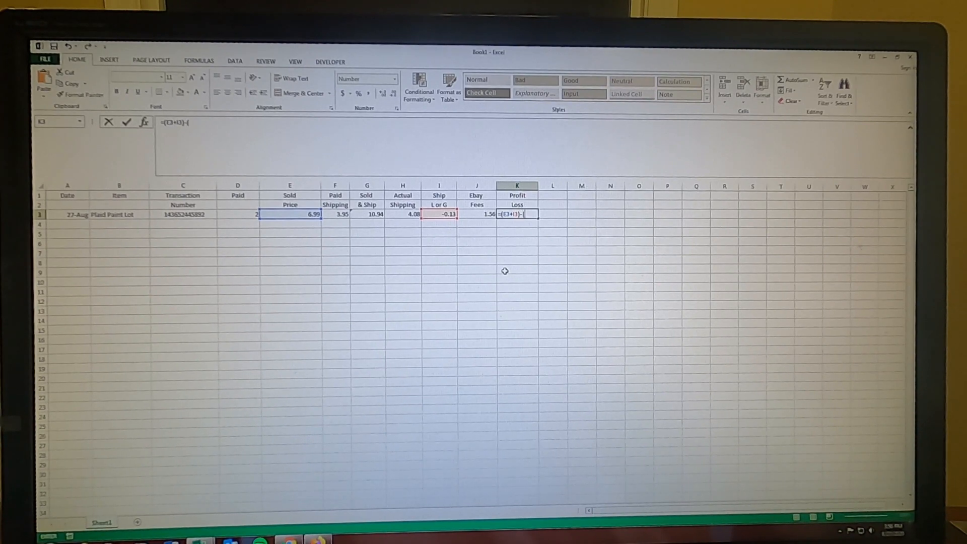
{"action": "mouse_move", "coordinate": [510, 272]}
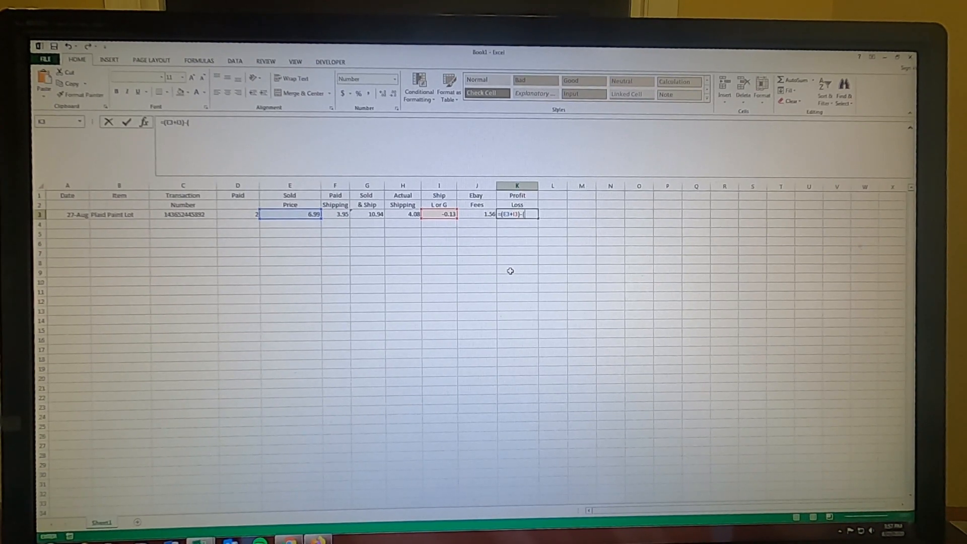
{"action": "mouse_move", "coordinate": [300, 226]}
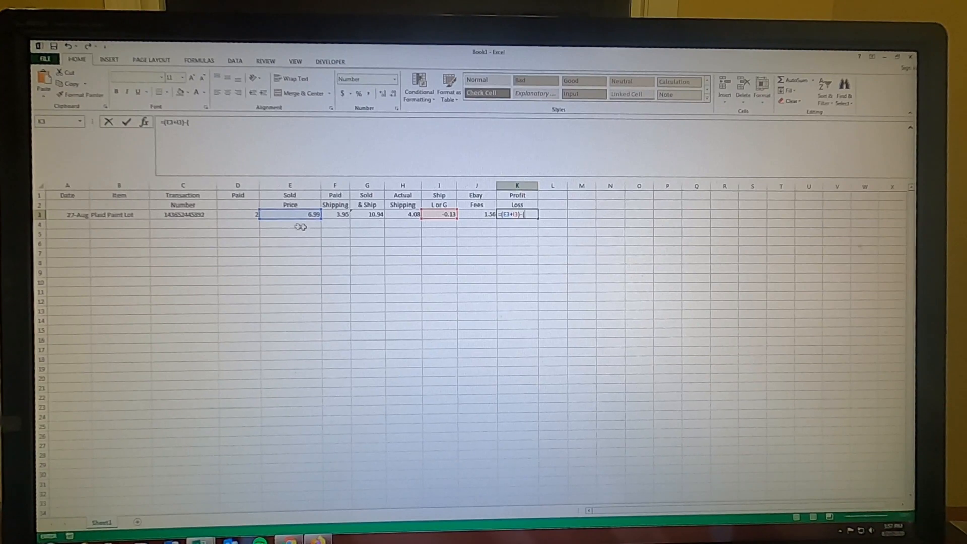
{"action": "left_click", "coordinate": [238, 214]}
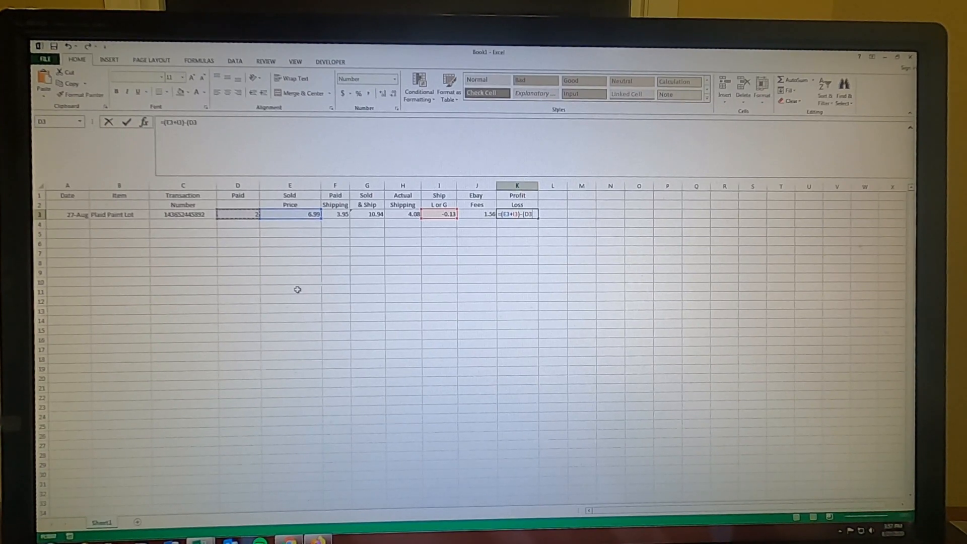
{"action": "mouse_move", "coordinate": [332, 292]}
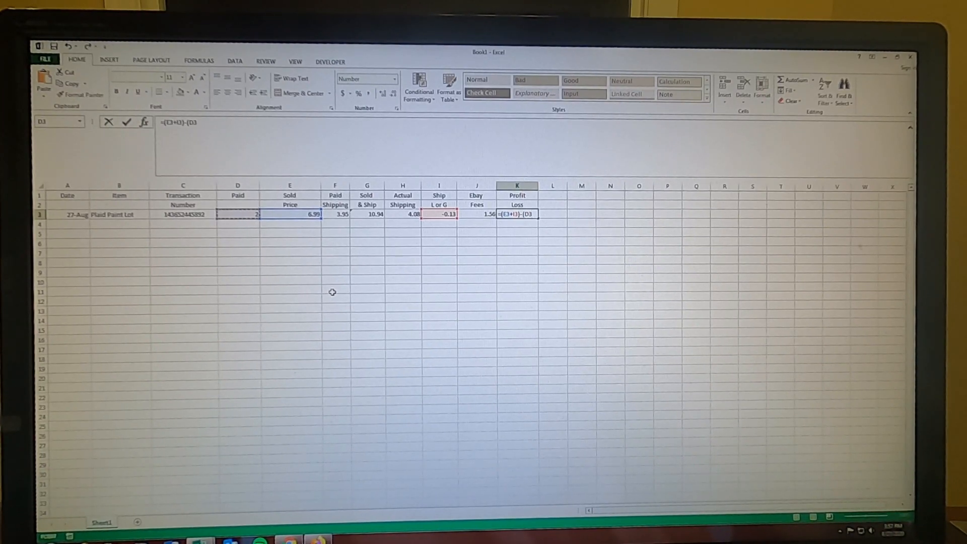
{"action": "type", "text": "+"}
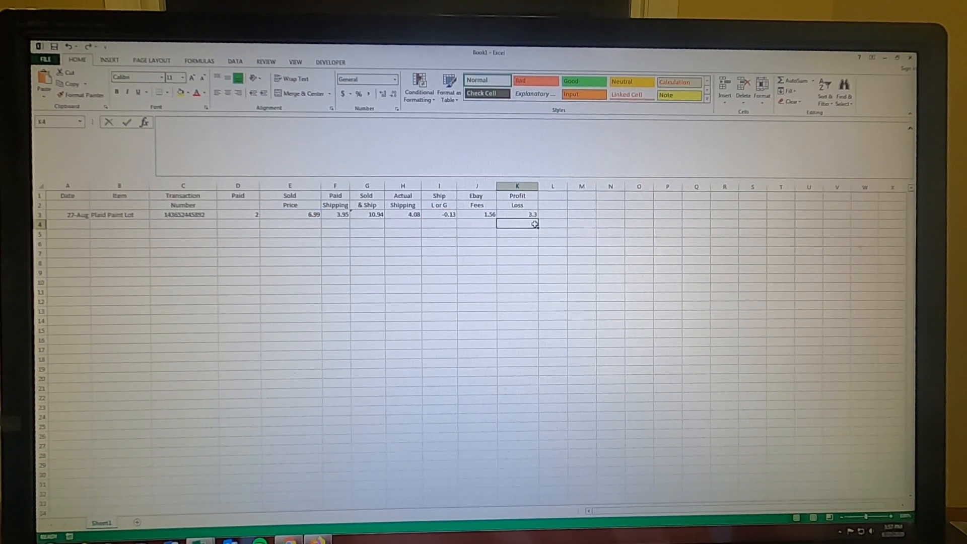
Centre all cells and format Paid and Profit Loss as numbers with two decimals (2.00, 3.30)
{"action": "left_click", "coordinate": [182, 252]}
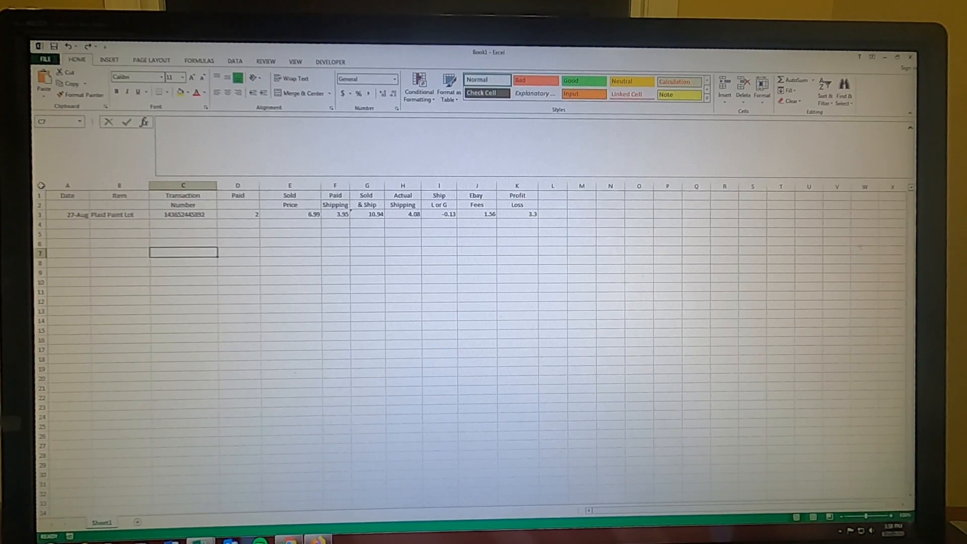
{"action": "left_click", "coordinate": [40, 186]}
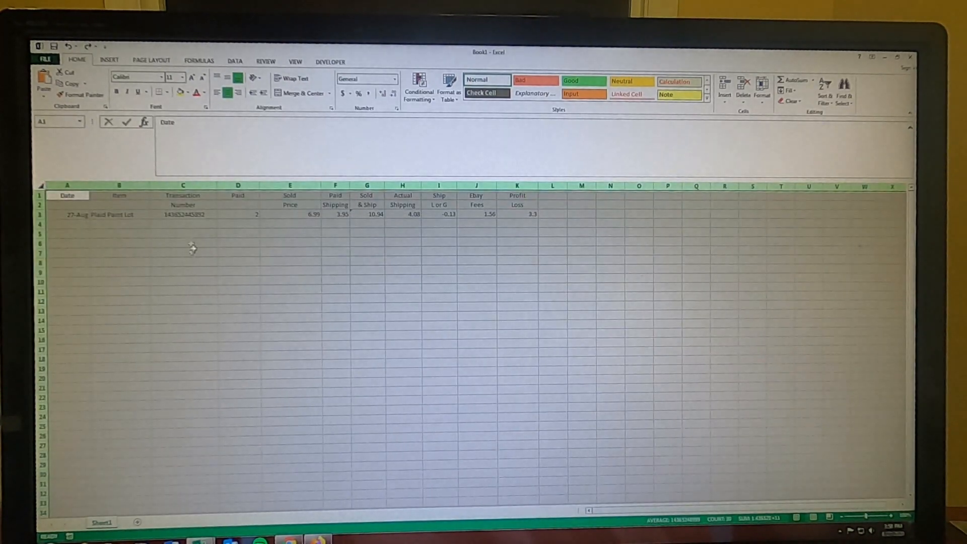
{"action": "mouse_move", "coordinate": [274, 230]}
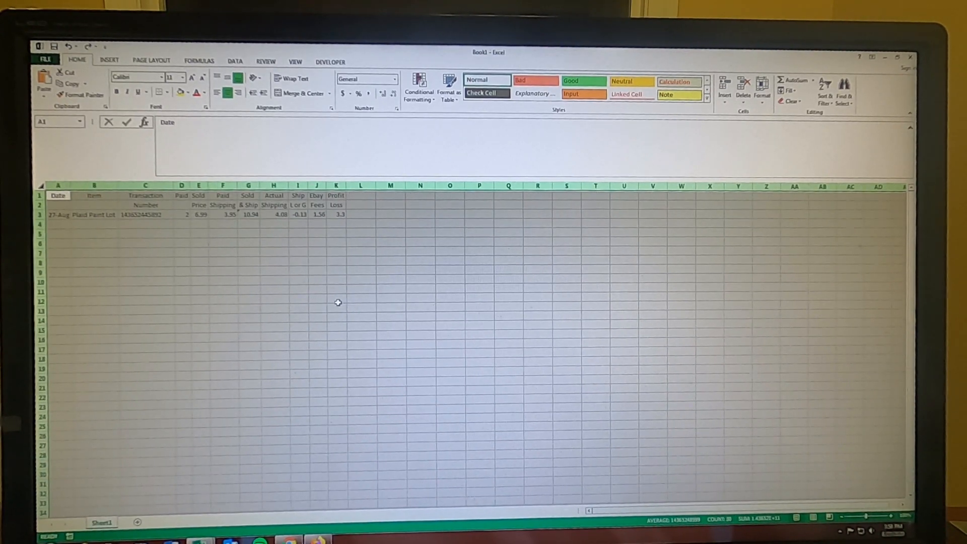
{"action": "mouse_move", "coordinate": [252, 243]}
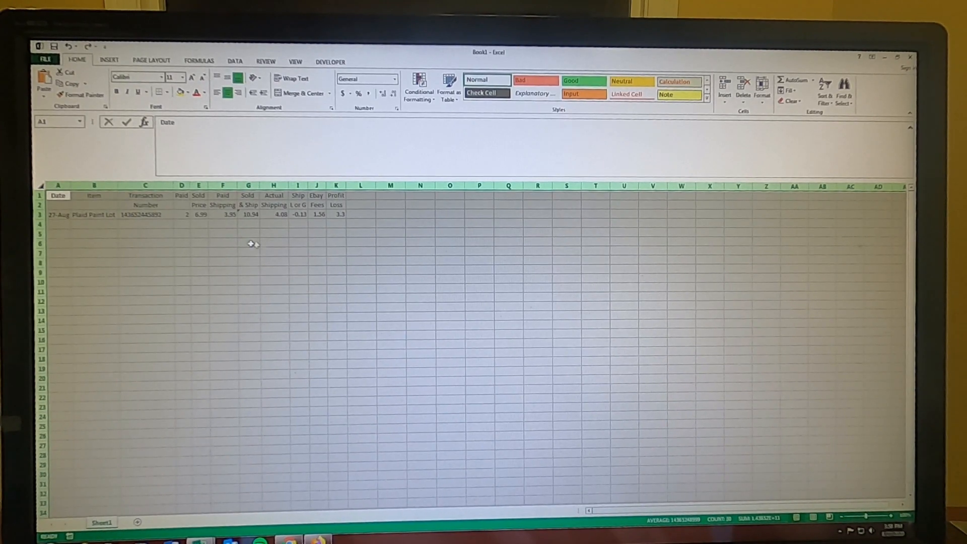
{"action": "mouse_move", "coordinate": [317, 256]}
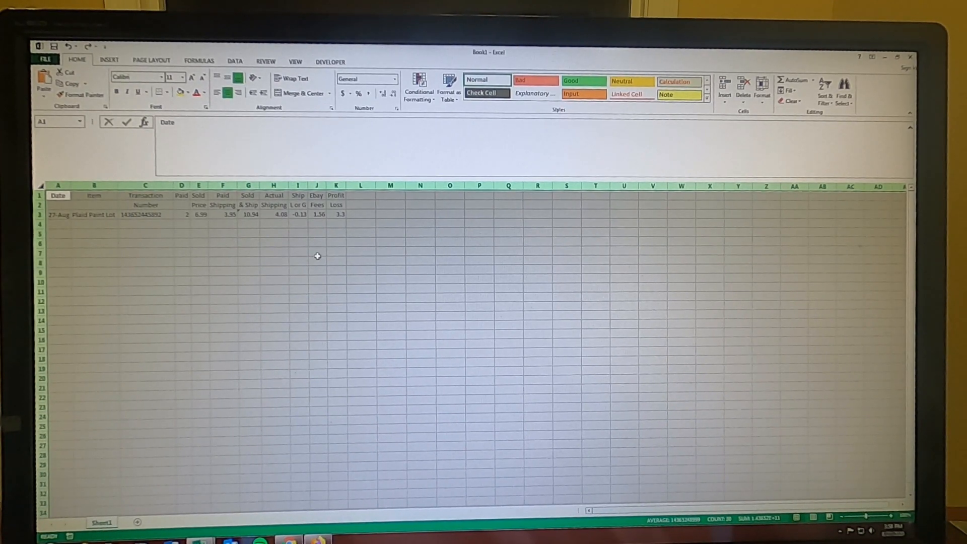
{"action": "mouse_move", "coordinate": [262, 276]}
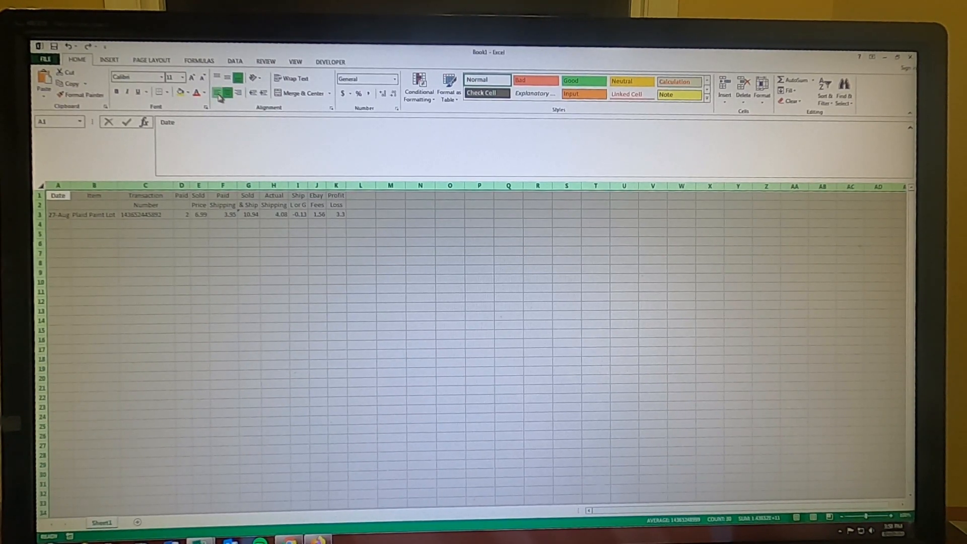
{"action": "left_click", "coordinate": [227, 93]}
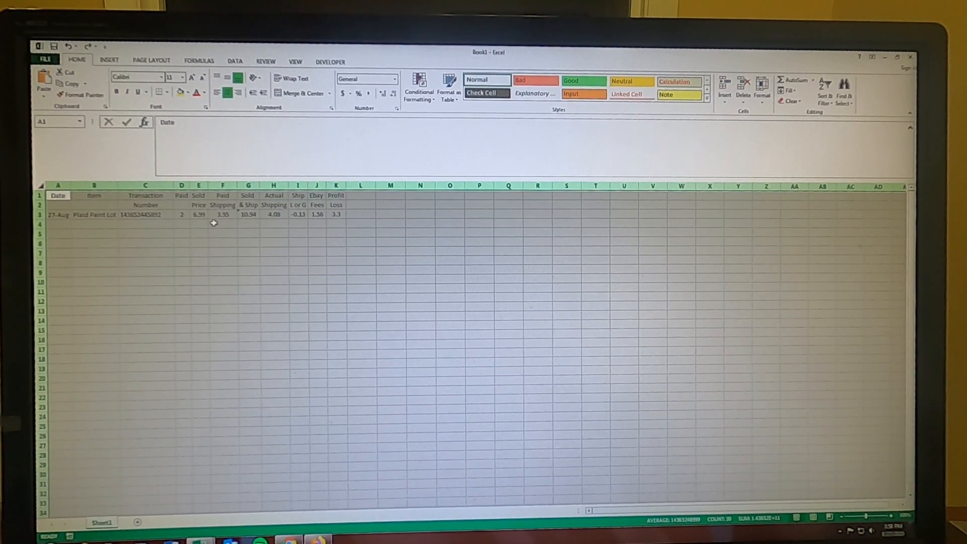
{"action": "mouse_move", "coordinate": [316, 250]}
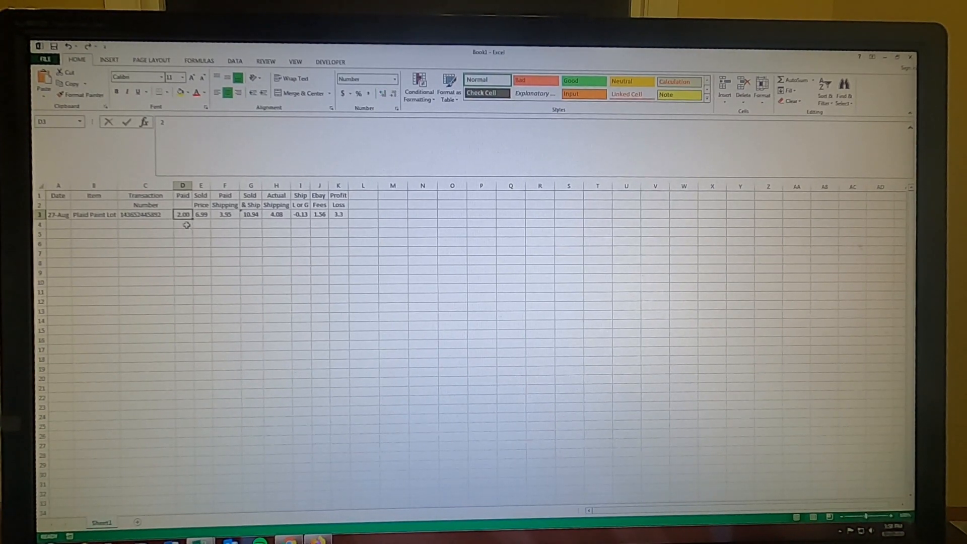
{"action": "left_click", "coordinate": [275, 242]}
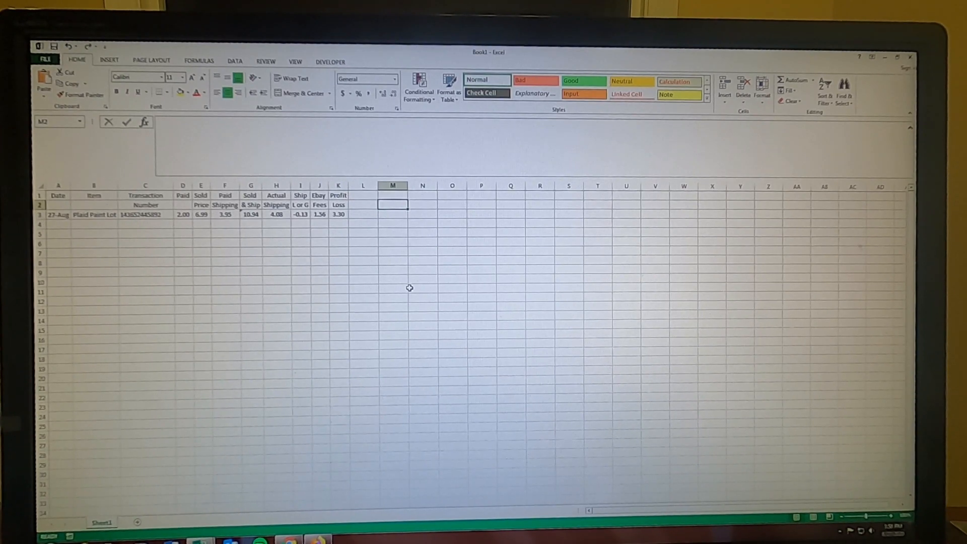
{"action": "mouse_move", "coordinate": [404, 233]}
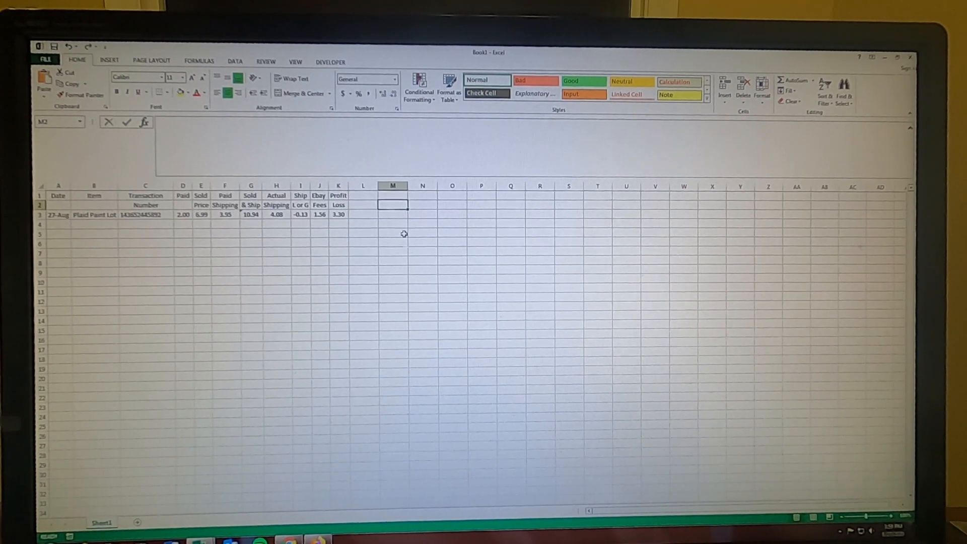
Type the headers Ave Paid in M1 and Ave Profit in N1
{"action": "left_click", "coordinate": [393, 195]}
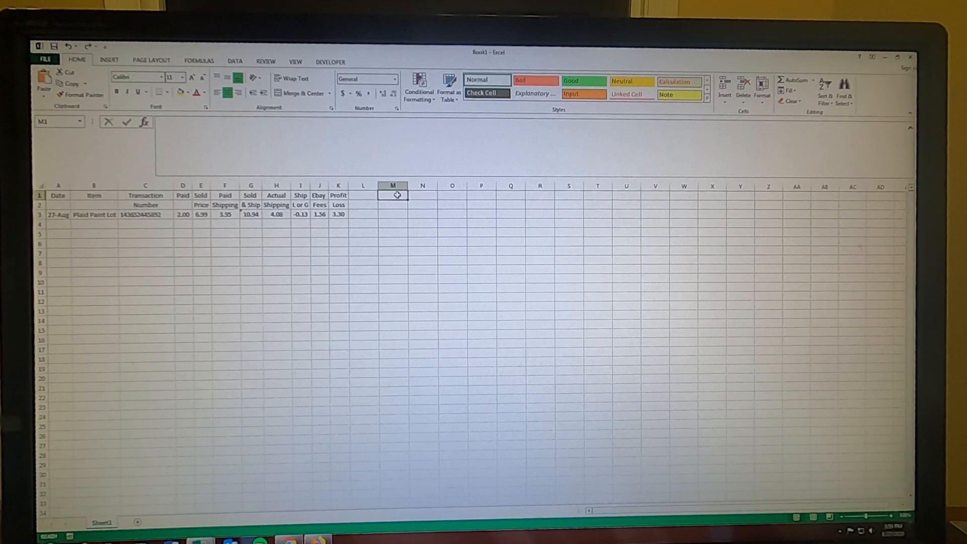
{"action": "type", "text": "Ave Sold"}
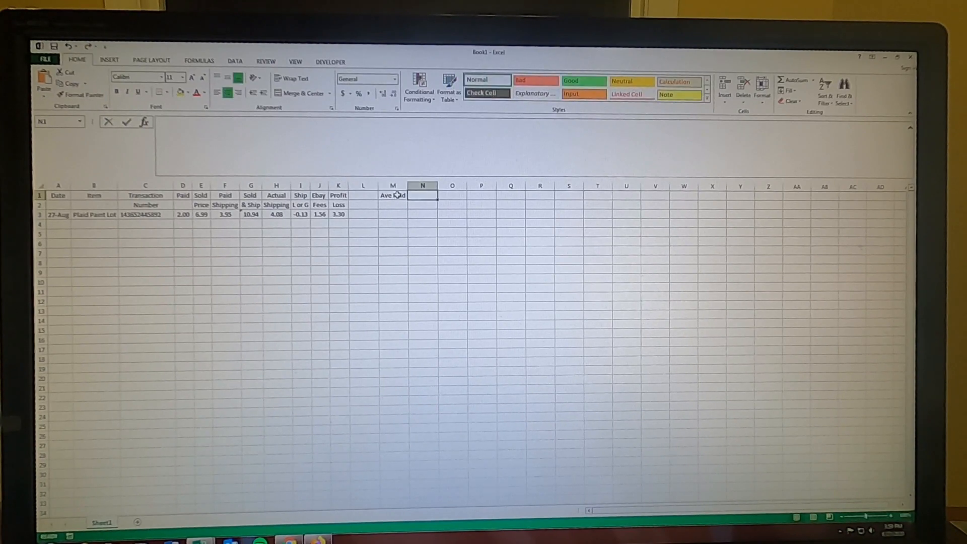
{"action": "type", "text": "Ave P"}
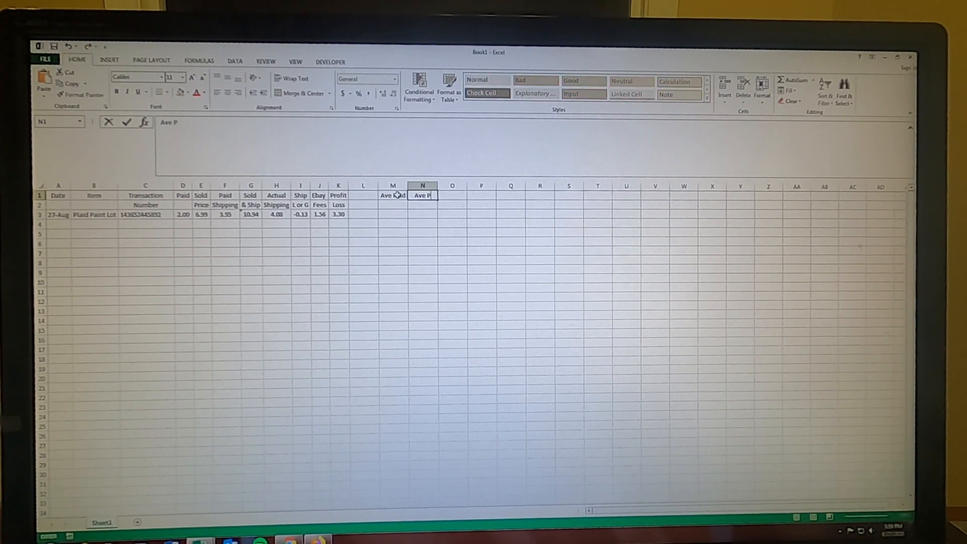
{"action": "type", "text": "rofit"}
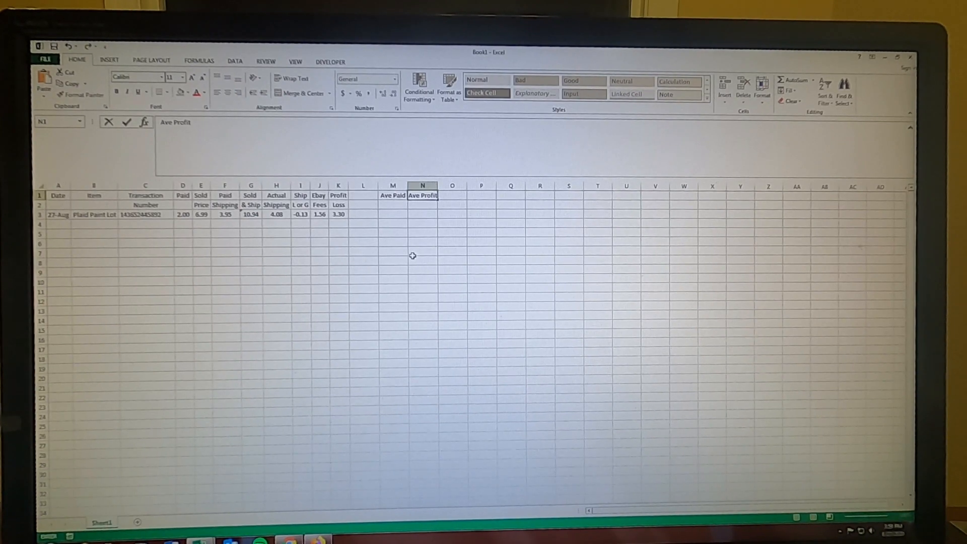
{"action": "left_click", "coordinate": [422, 251]}
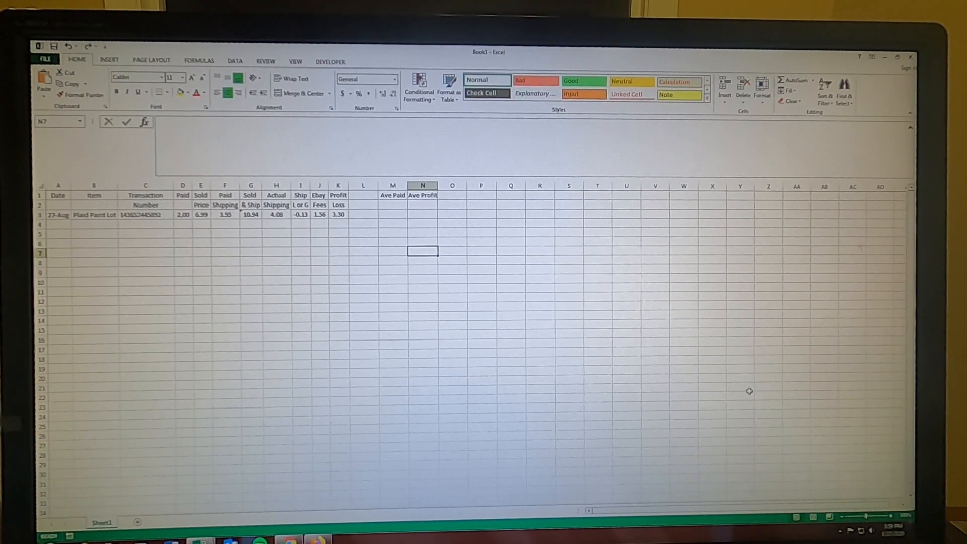
{"action": "mouse_move", "coordinate": [60, 214]}
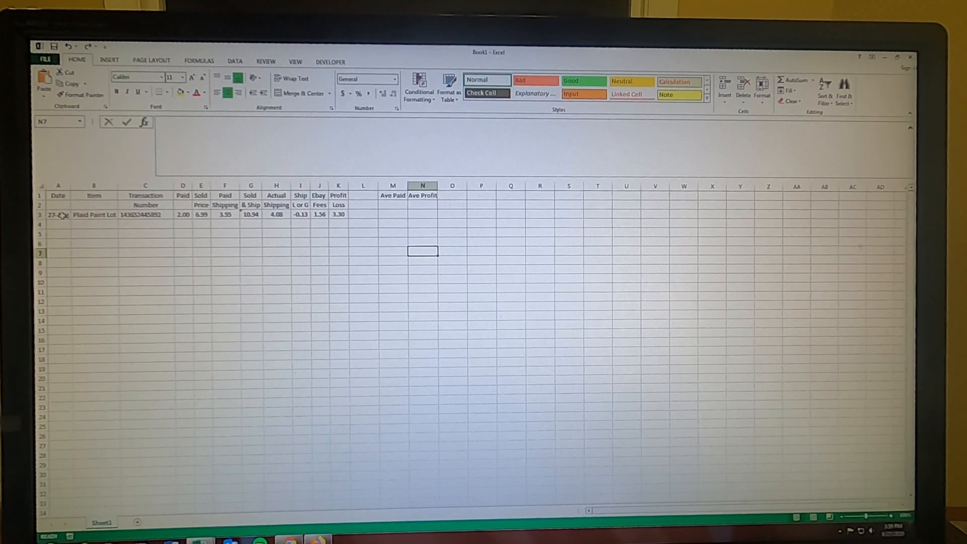
Start the second sale row with the Greg item, its transaction number, paid 5 and sold 20.6
{"action": "left_click", "coordinate": [57, 214]}
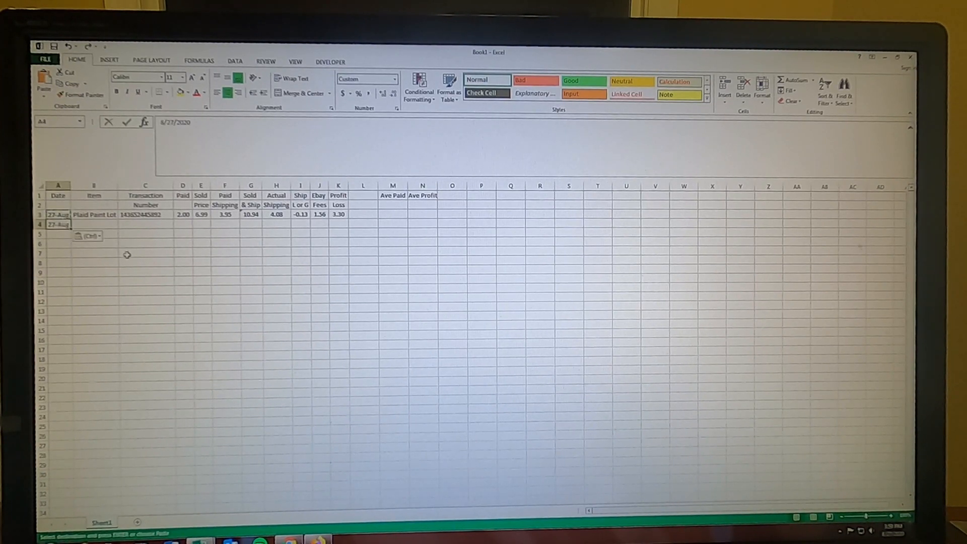
{"action": "left_click", "coordinate": [93, 224]}
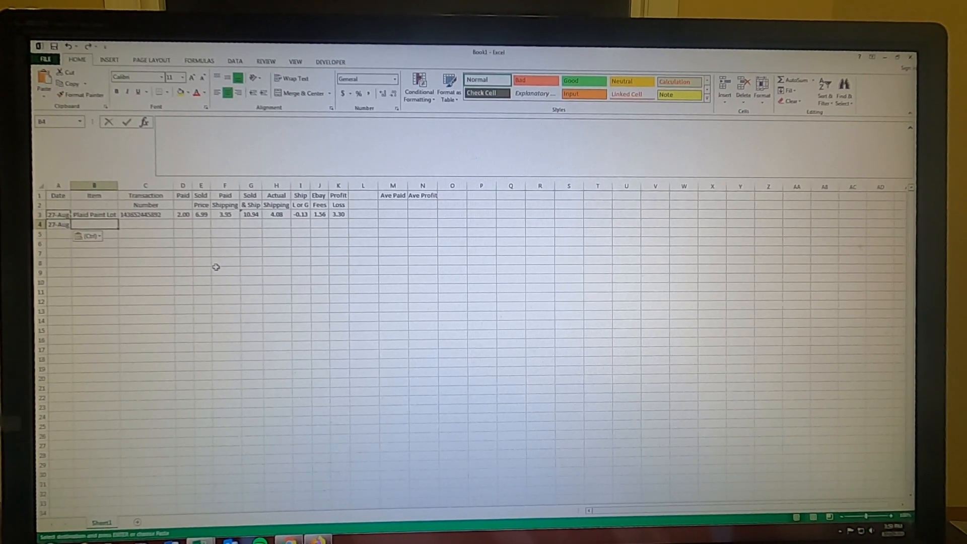
{"action": "type", "text": "G"}
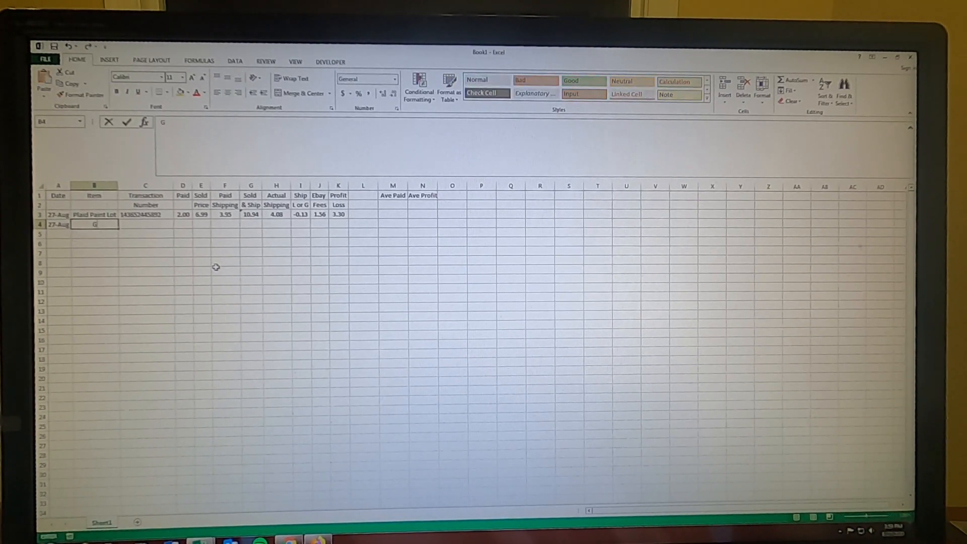
{"action": "type", "text": "Greg Norman"}
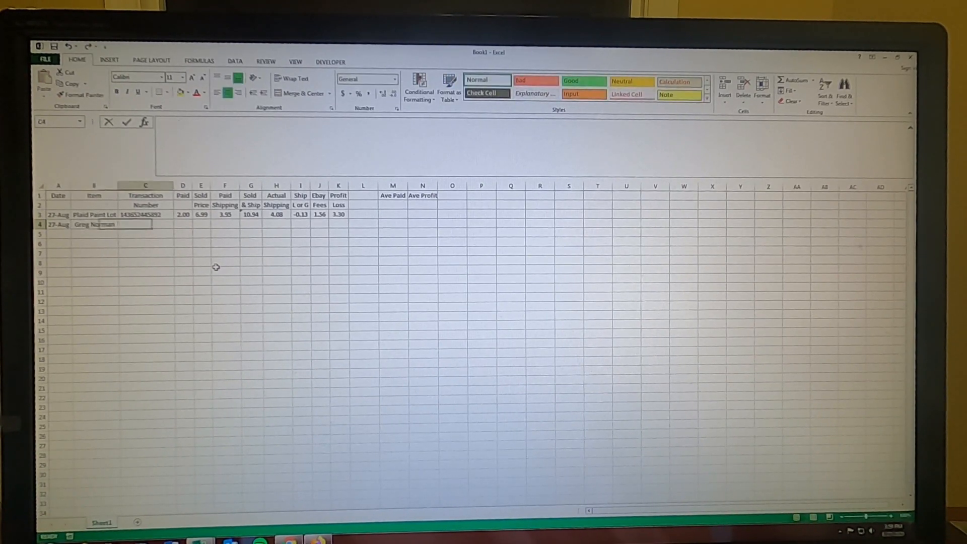
{"action": "left_click", "coordinate": [145, 224]}
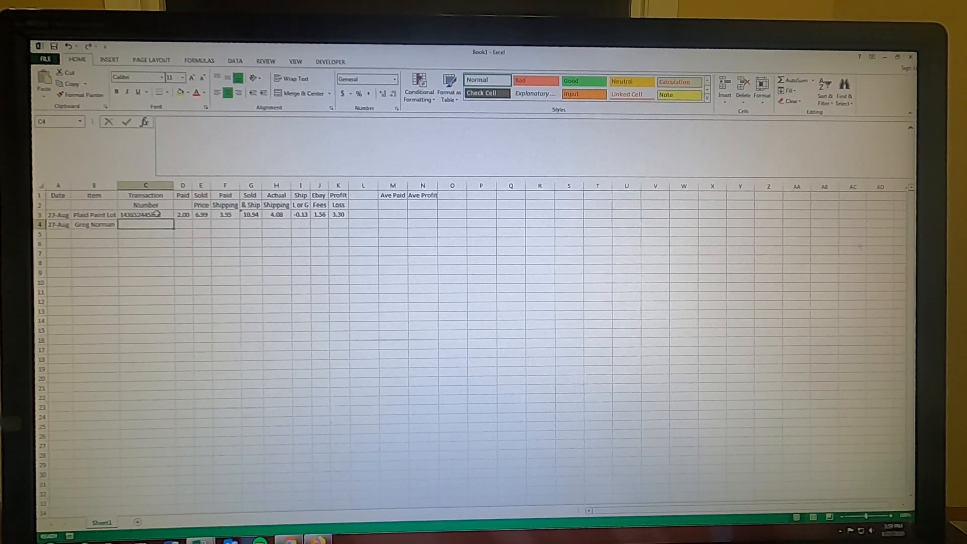
{"action": "mouse_move", "coordinate": [275, 279]}
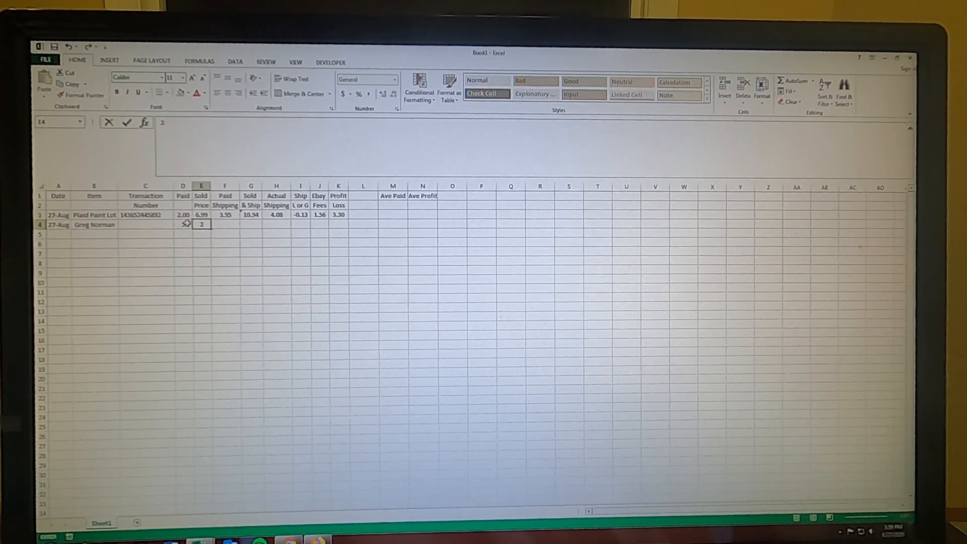
{"action": "type", "text": "20.5"}
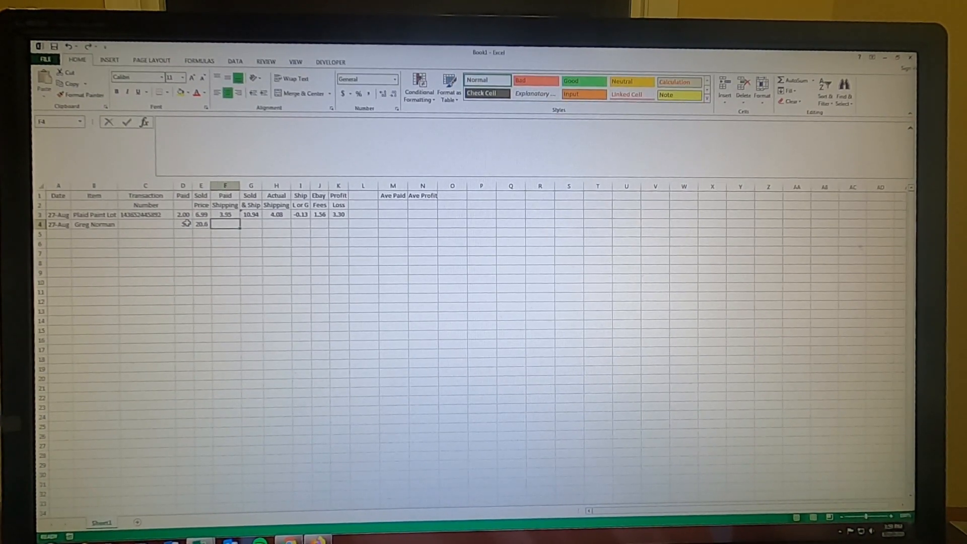
{"action": "type", "text": "5.65"}
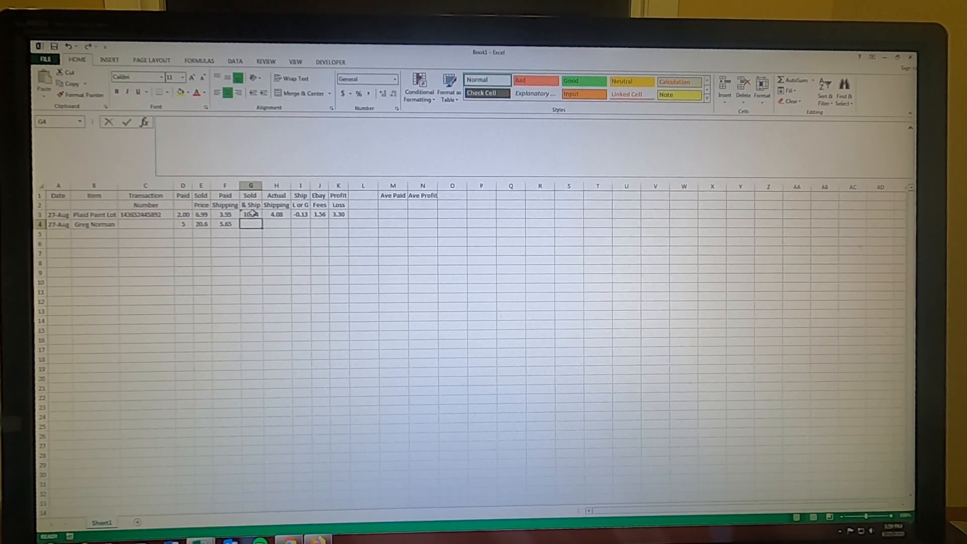
Copy the Sold & Ship formula to row 4 and enter shipping 4.5 and fees 2.95, giving profit 13.75
{"action": "left_click", "coordinate": [251, 214]}
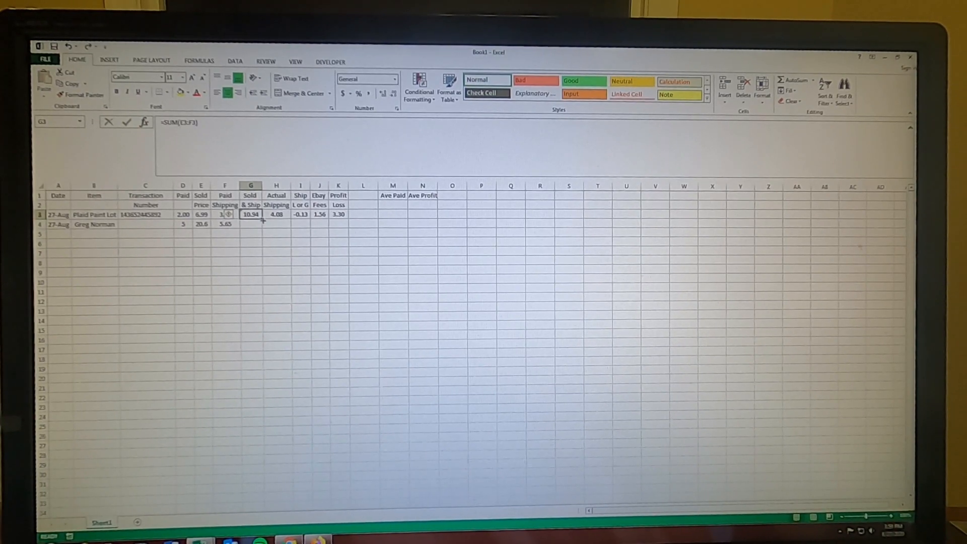
{"action": "left_click", "coordinate": [251, 214]}
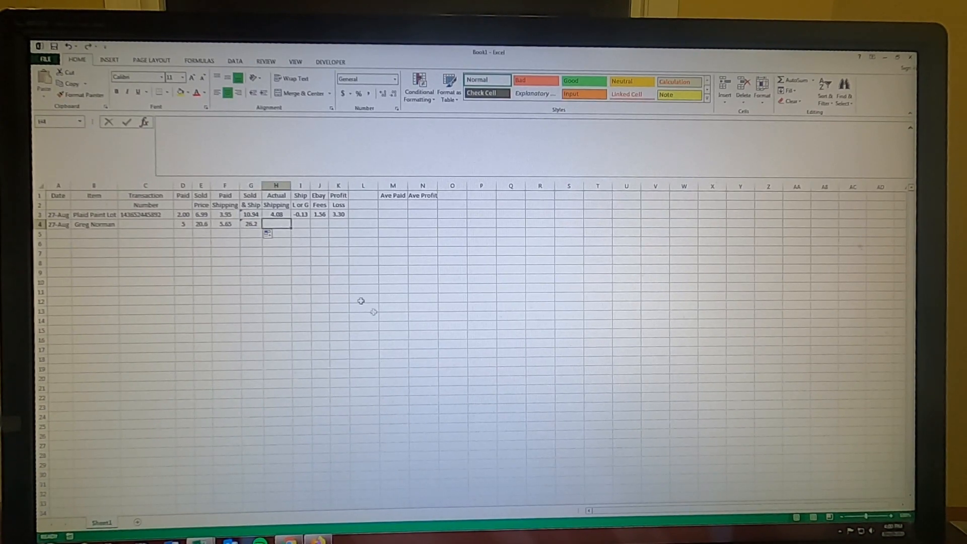
{"action": "type", "text": "4.5"}
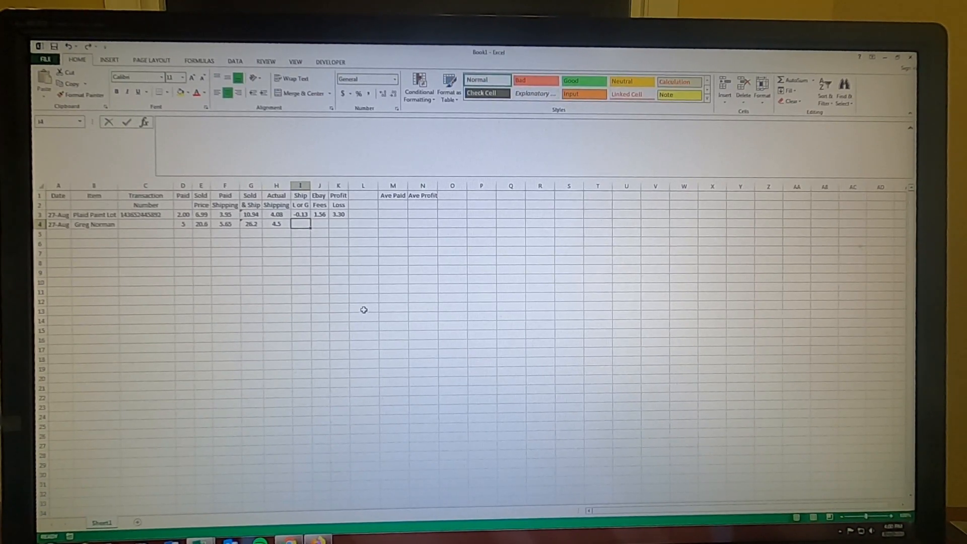
{"action": "left_click", "coordinate": [300, 214]}
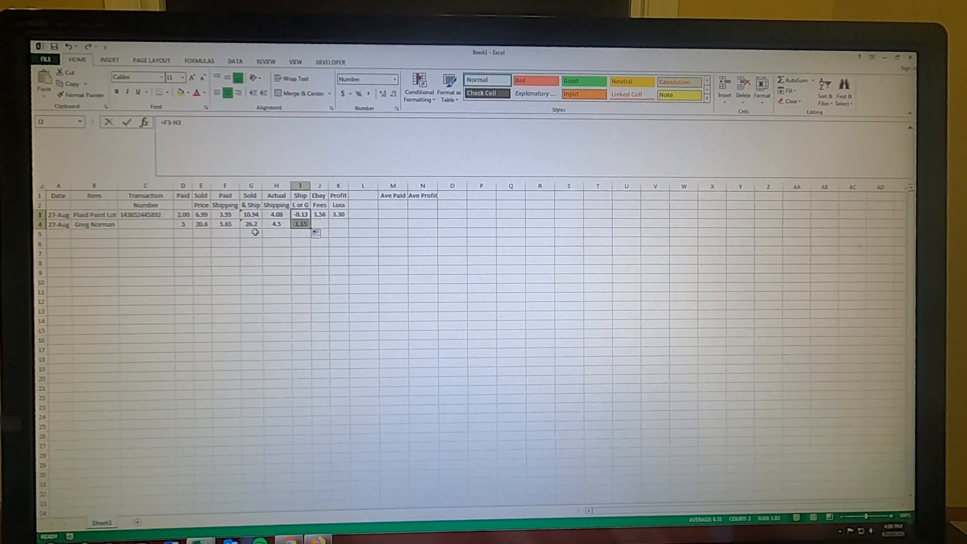
{"action": "left_click", "coordinate": [320, 223]}
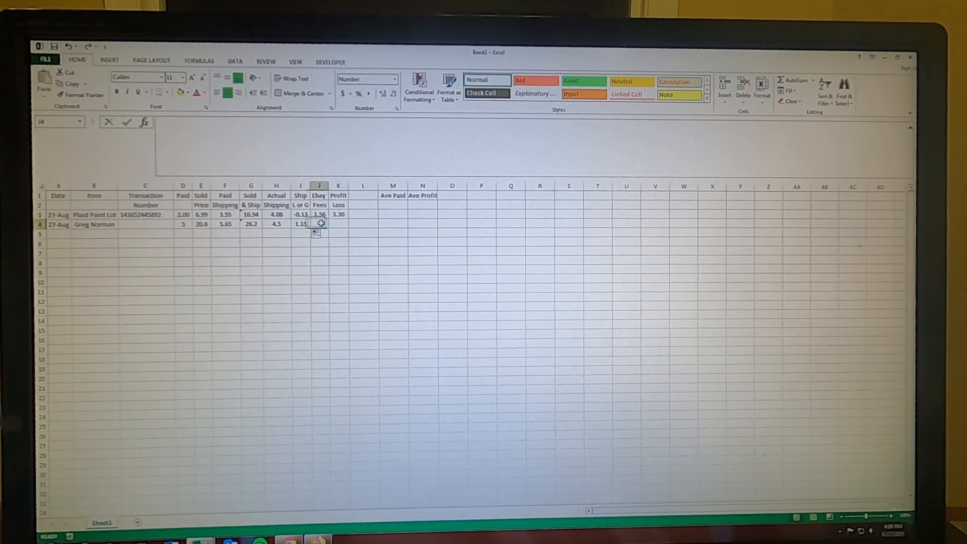
{"action": "key", "text": "Delete"}
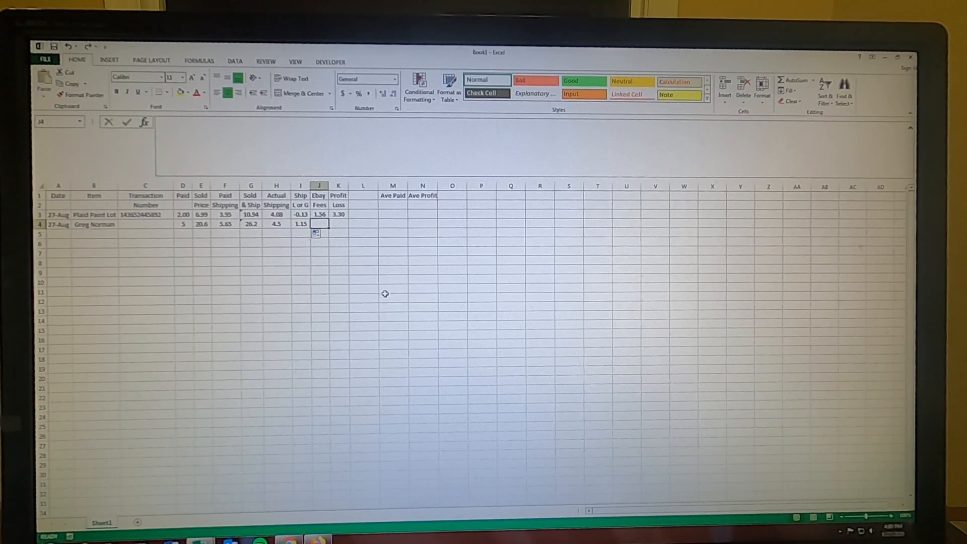
{"action": "type", "text": "2.95"}
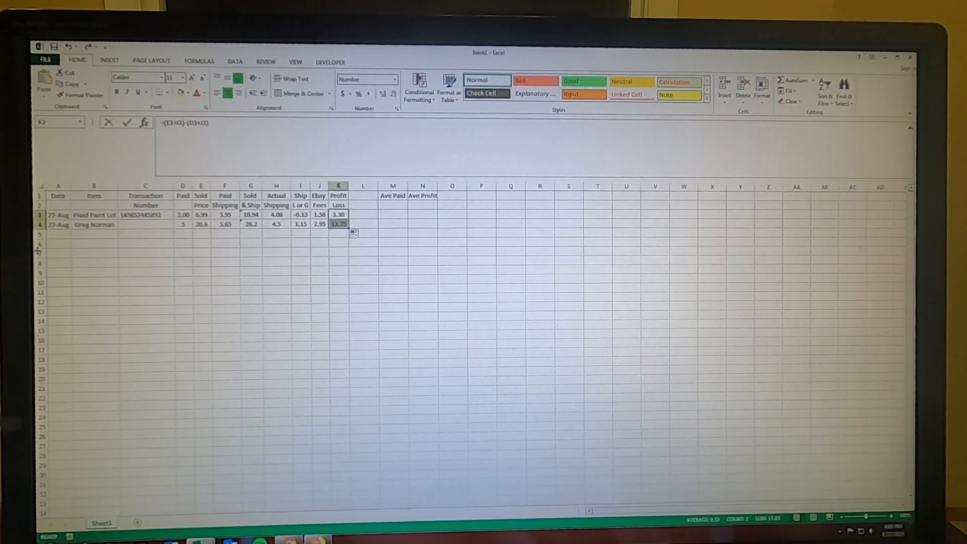
{"action": "mouse_move", "coordinate": [344, 265]}
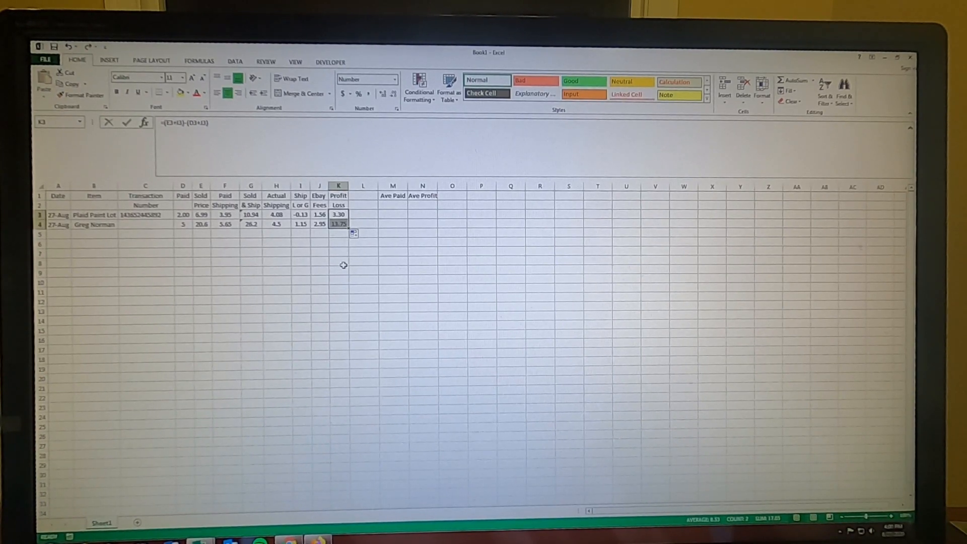
{"action": "mouse_move", "coordinate": [184, 262]}
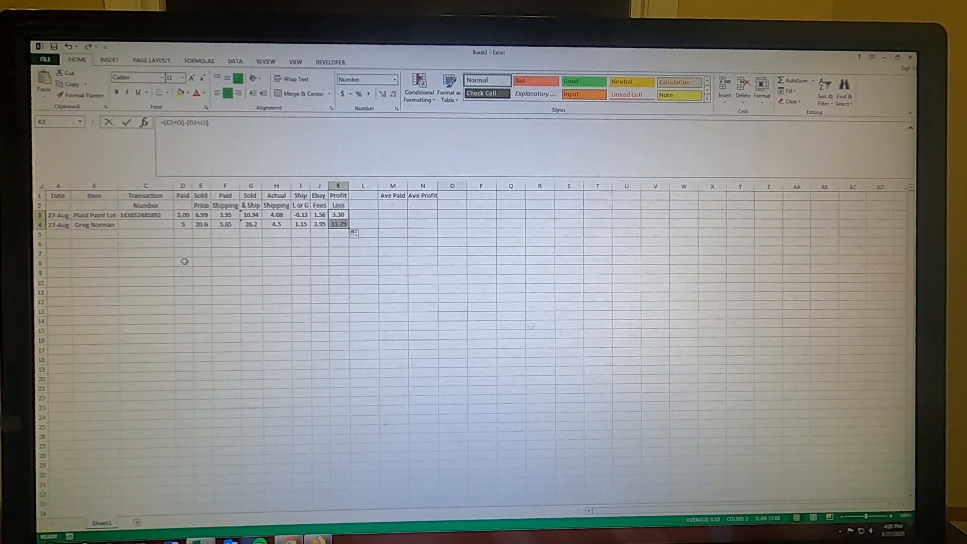
AutoSum the Paid column into D6 and fill the totals across to K6
{"action": "left_click", "coordinate": [452, 317]}
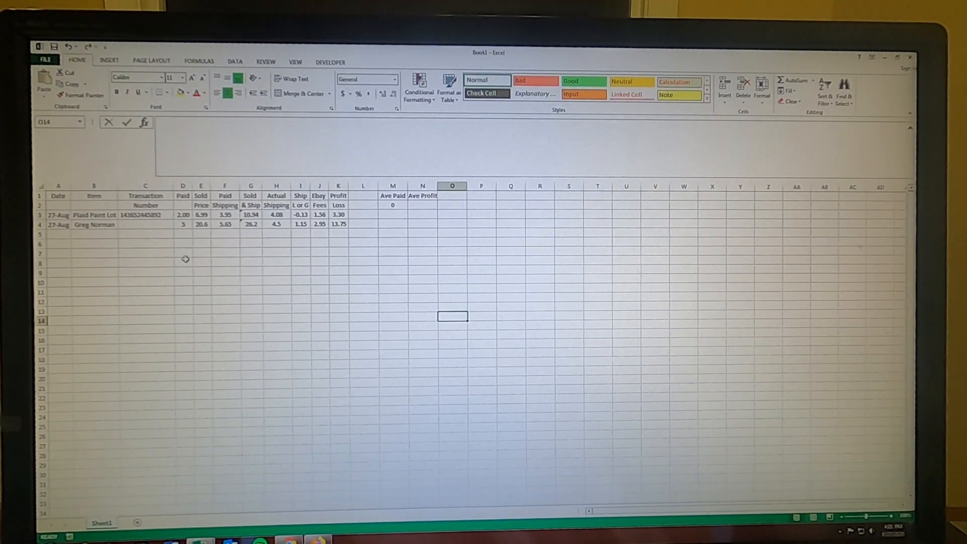
{"action": "left_click", "coordinate": [182, 243]}
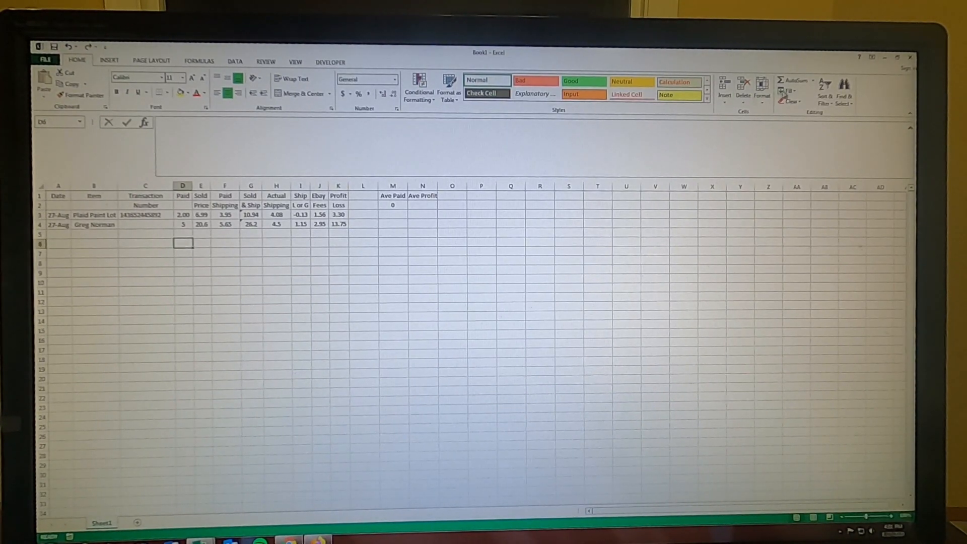
{"action": "left_click", "coordinate": [791, 80]}
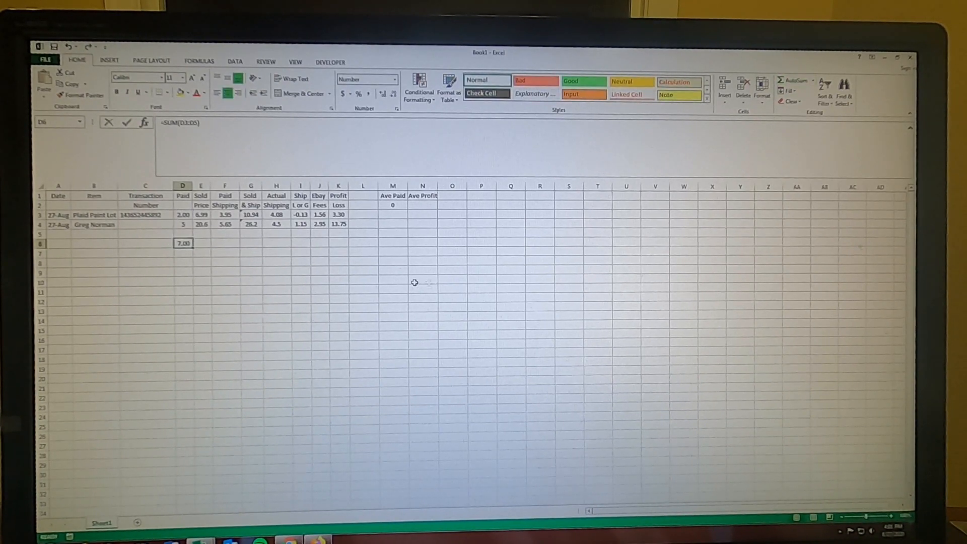
{"action": "mouse_move", "coordinate": [200, 261]}
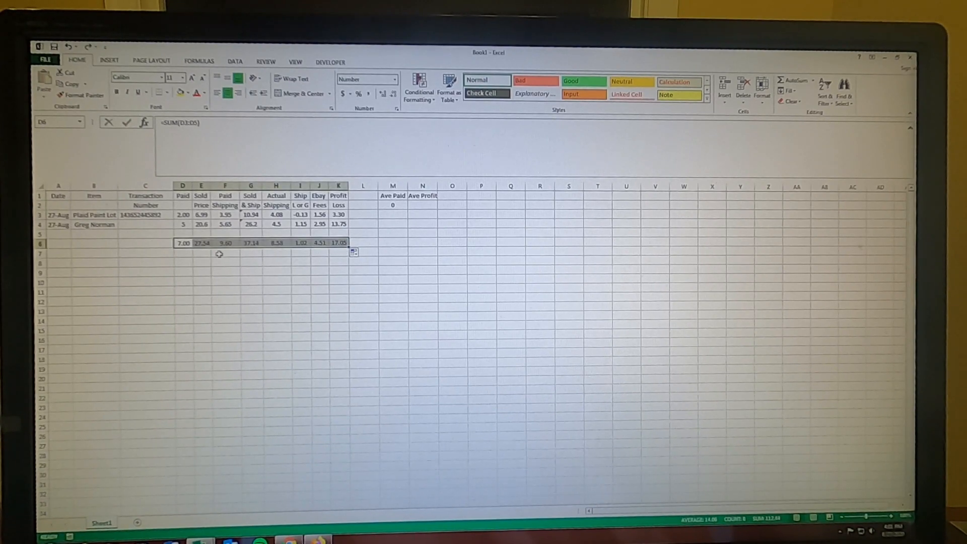
{"action": "left_click", "coordinate": [225, 327]}
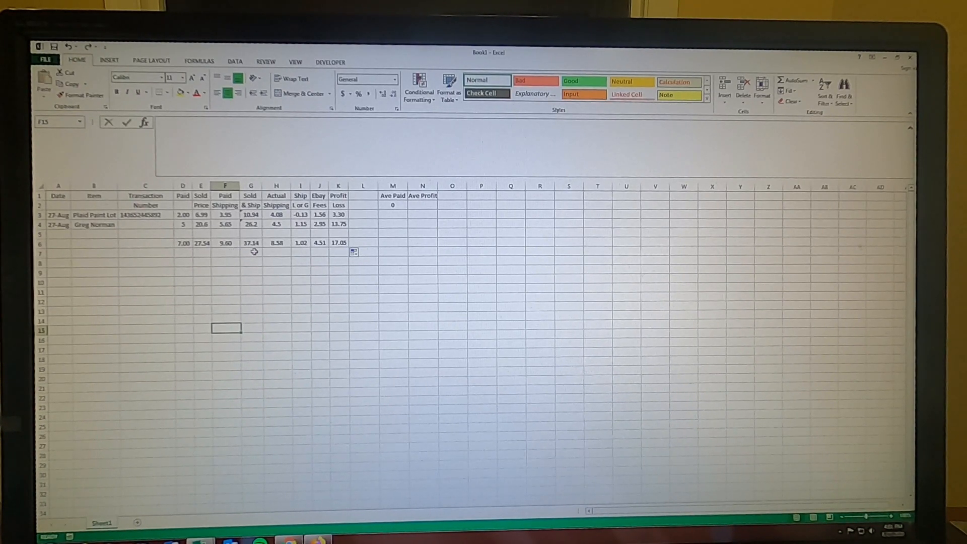
{"action": "mouse_move", "coordinate": [282, 253]}
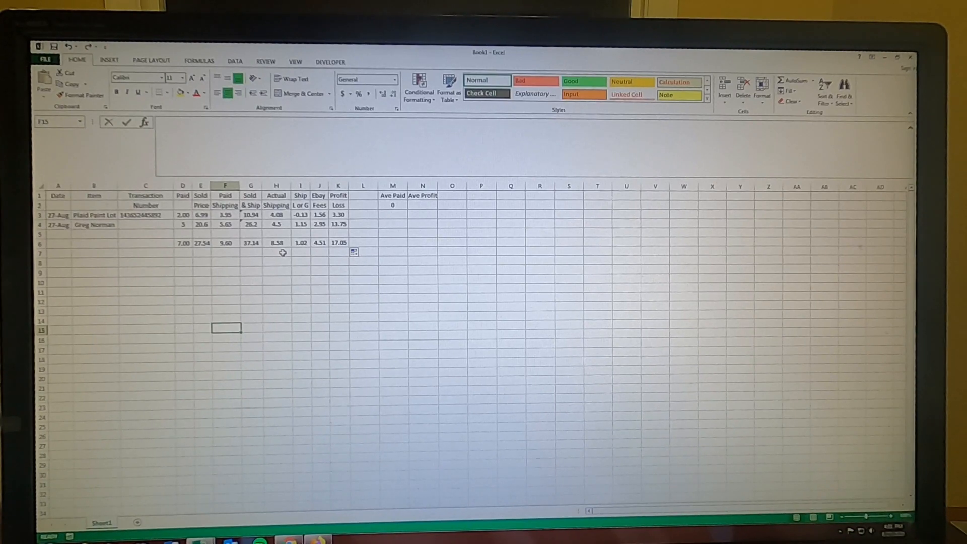
{"action": "mouse_move", "coordinate": [303, 256]}
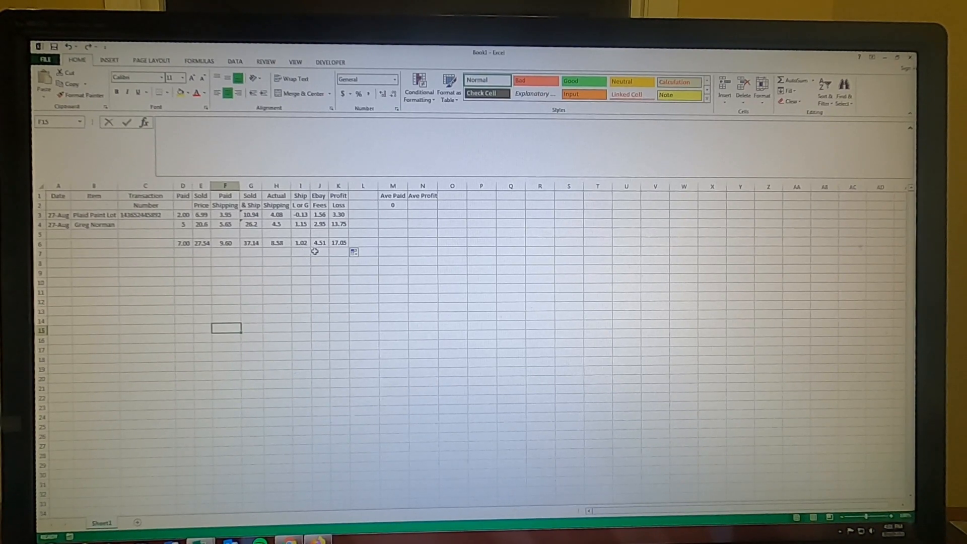
{"action": "mouse_move", "coordinate": [343, 256]}
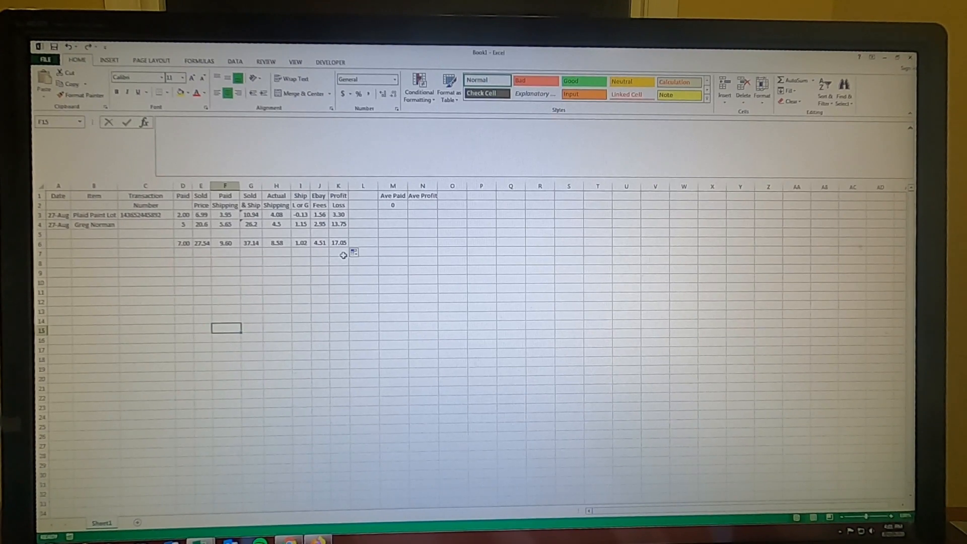
Enter =D6/2 in M2 and format it to two decimals, showing Ave Paid as 3.50
{"action": "left_click", "coordinate": [392, 270]}
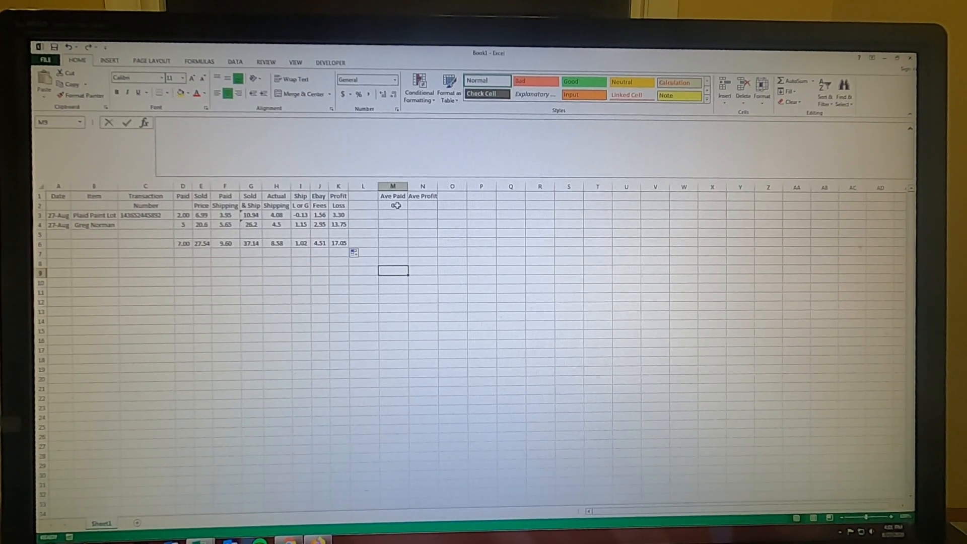
{"action": "left_click", "coordinate": [392, 205]}
{"action": "type", "text": "="}
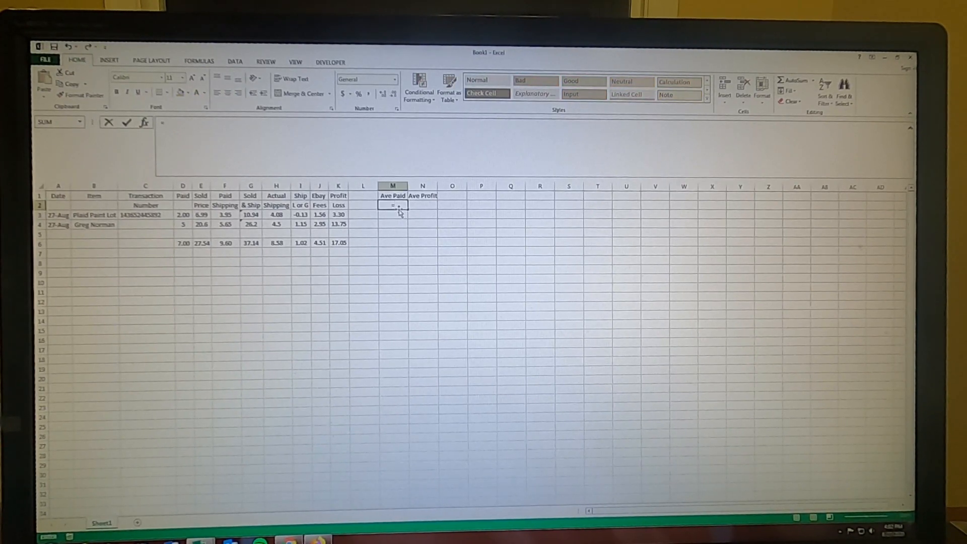
{"action": "left_click", "coordinate": [182, 243]}
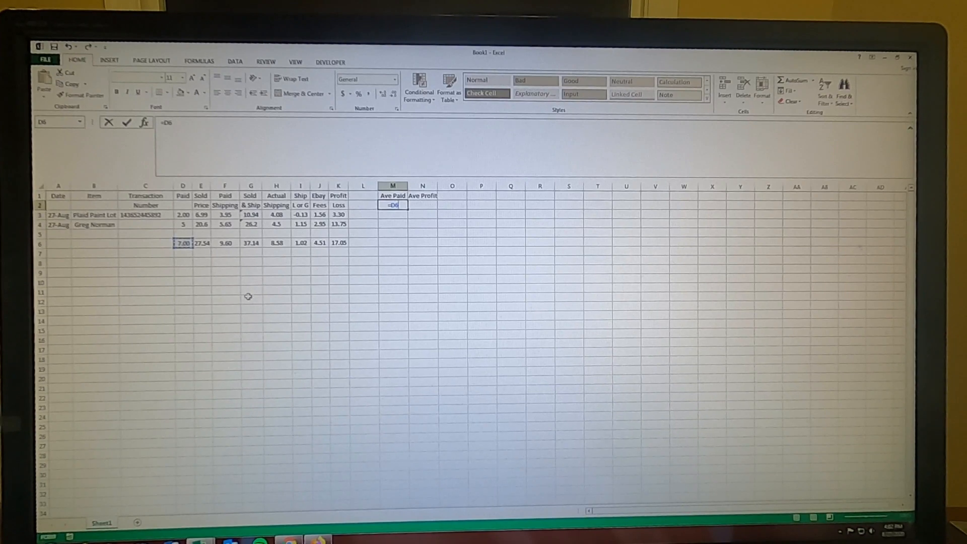
{"action": "mouse_move", "coordinate": [280, 278]}
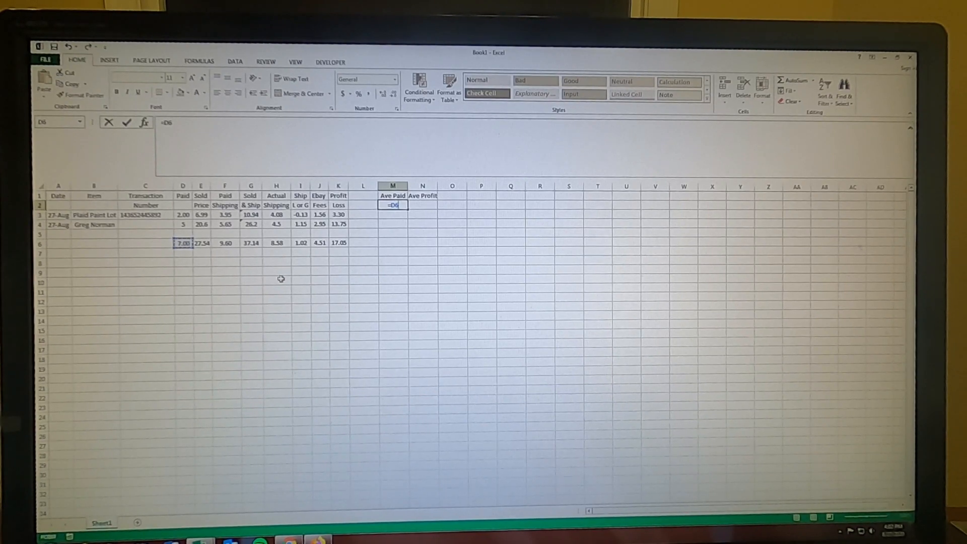
{"action": "type", "text": "/"}
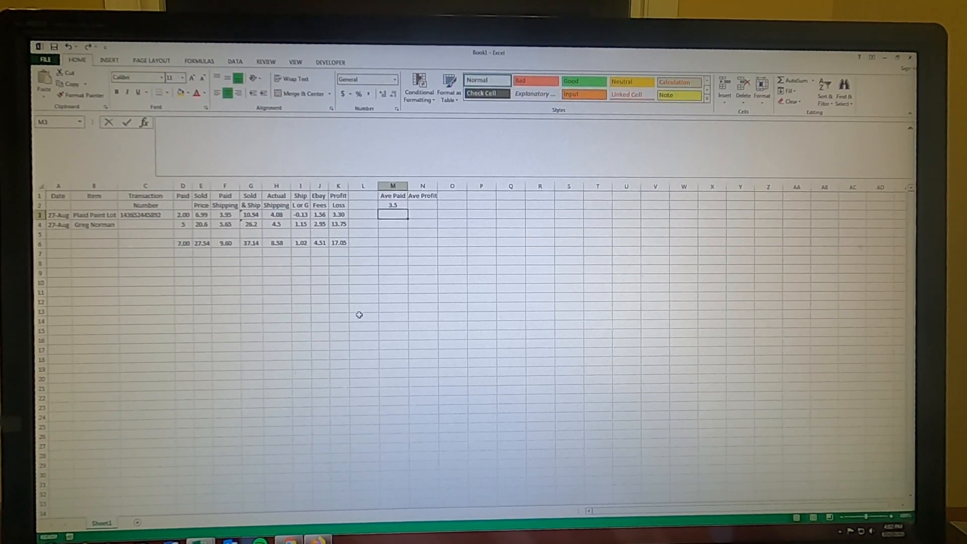
{"action": "left_click", "coordinate": [392, 205]}
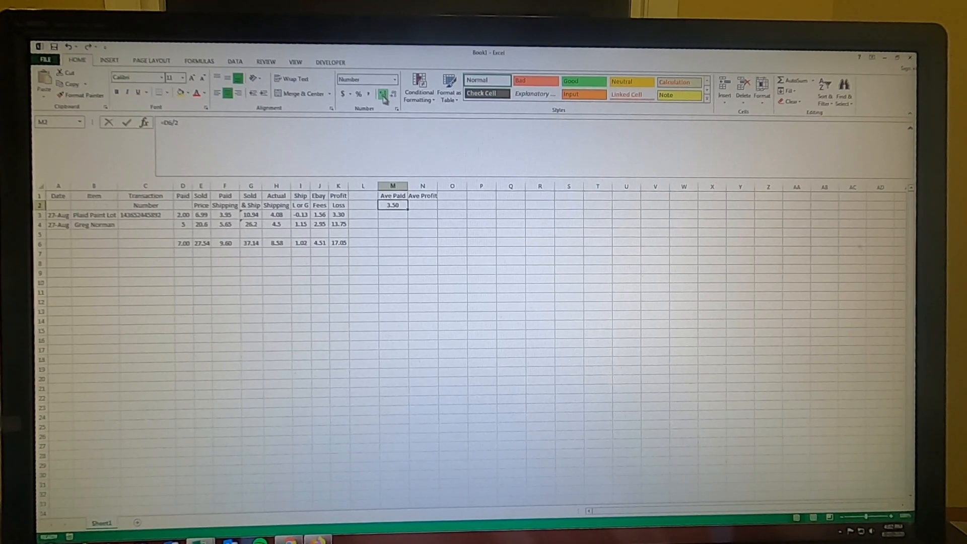
{"action": "left_click", "coordinate": [423, 223]}
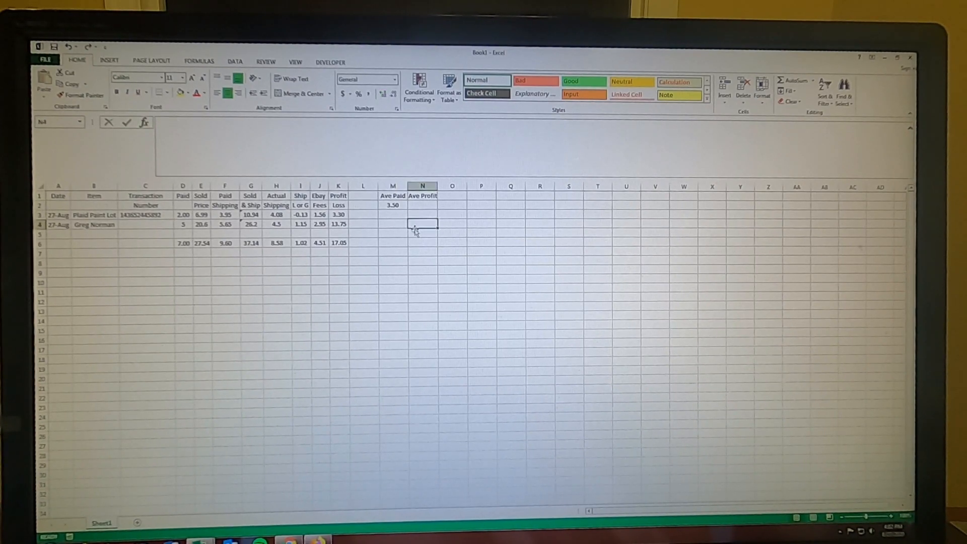
Enter =K6/2 in N2 and round it to two decimals, showing Ave Profit as 8.53
{"action": "left_click", "coordinate": [422, 205]}
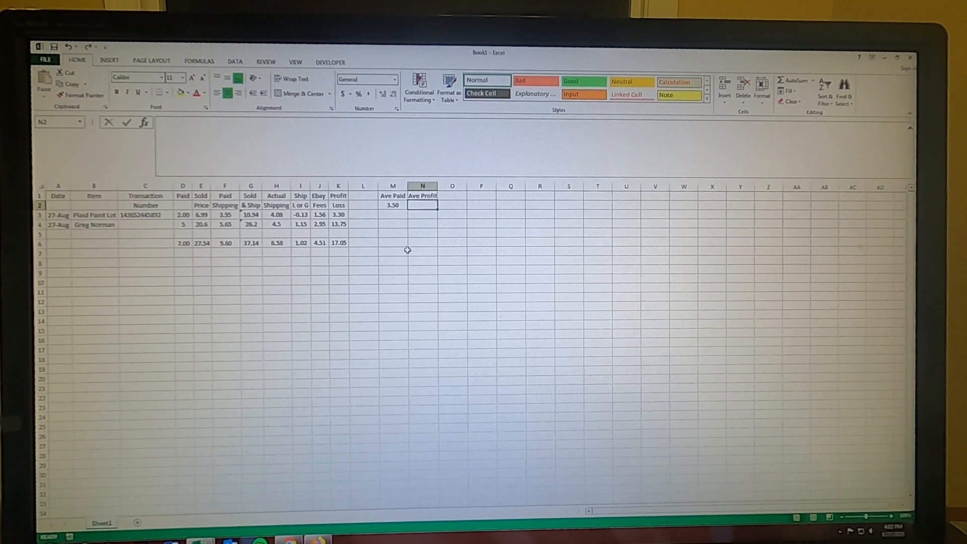
{"action": "left_click", "coordinate": [338, 242]}
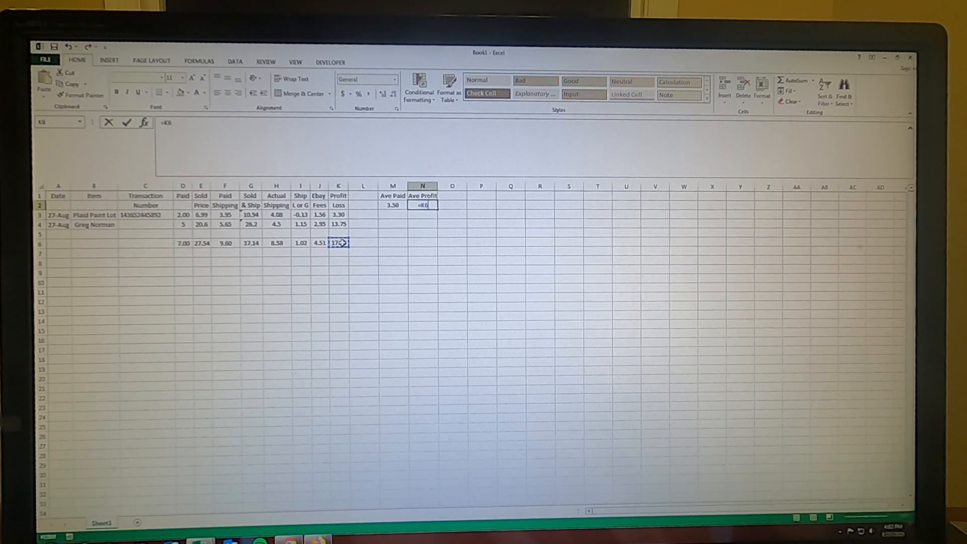
{"action": "type", "text": "/"}
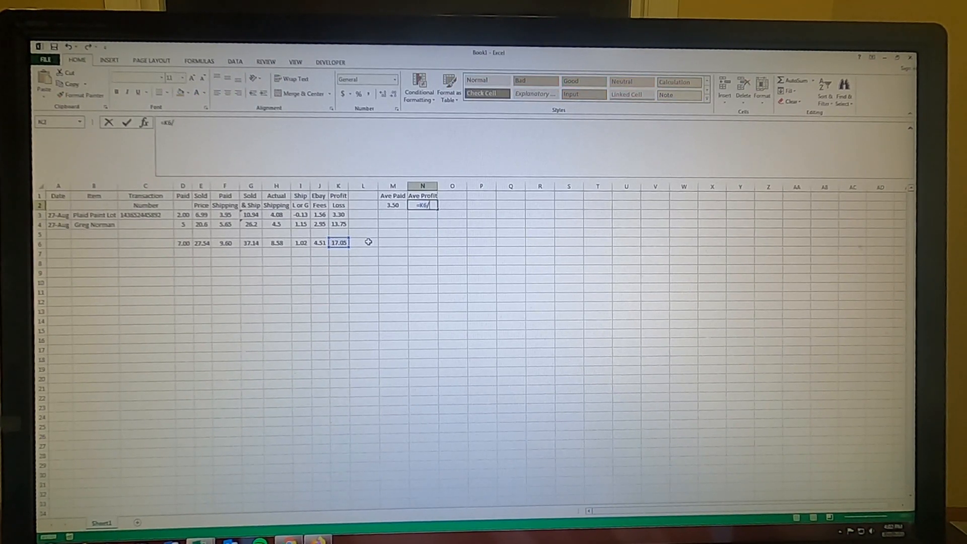
{"action": "key", "text": "Return"}
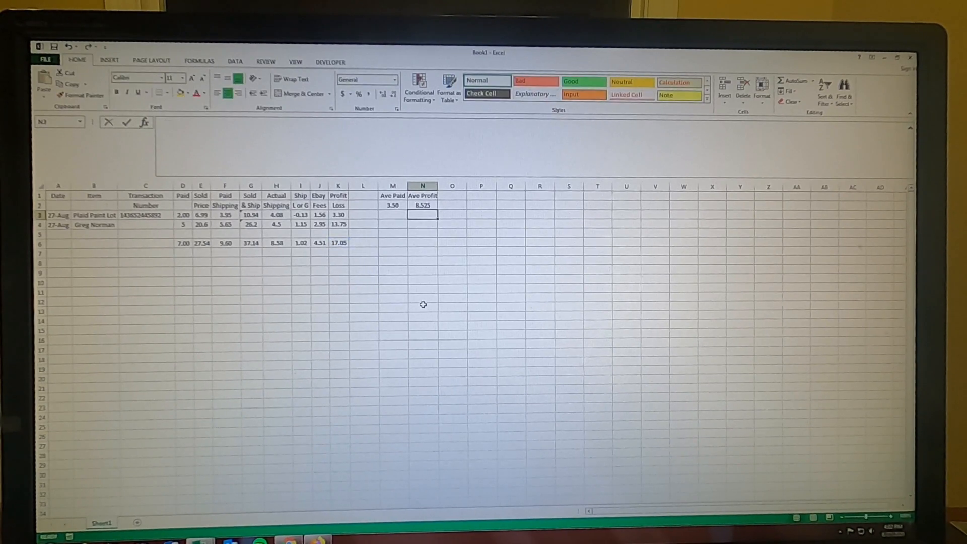
{"action": "mouse_move", "coordinate": [459, 385]}
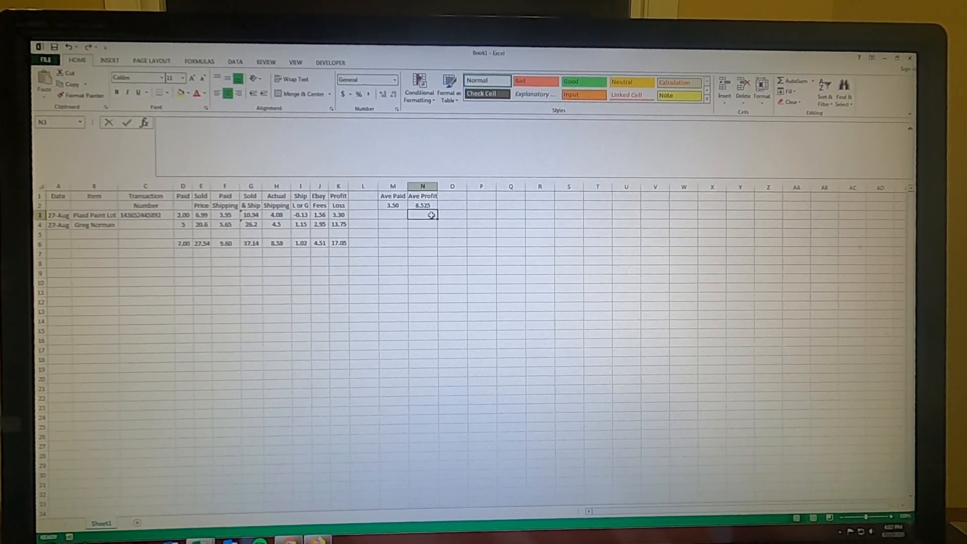
{"action": "left_click", "coordinate": [422, 205]}
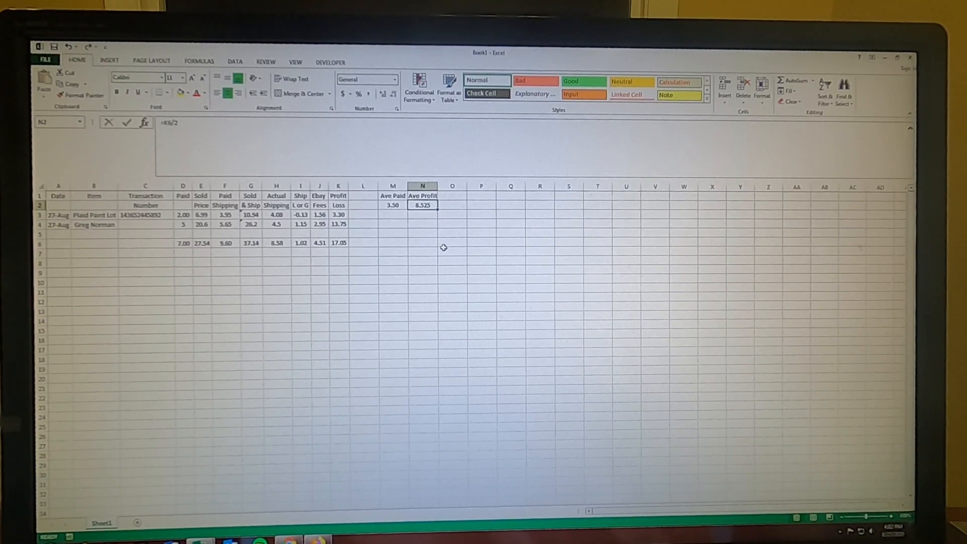
{"action": "mouse_move", "coordinate": [455, 288]}
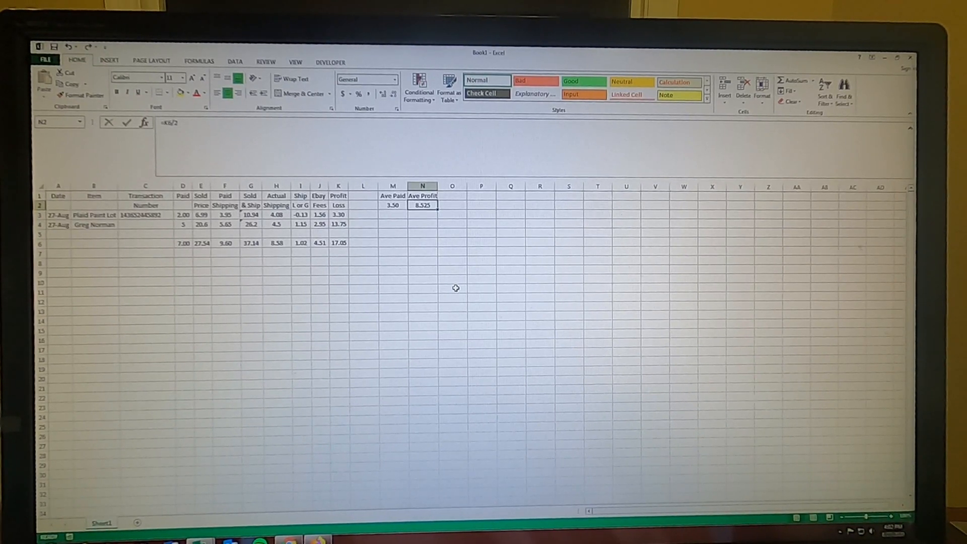
{"action": "mouse_move", "coordinate": [433, 239]}
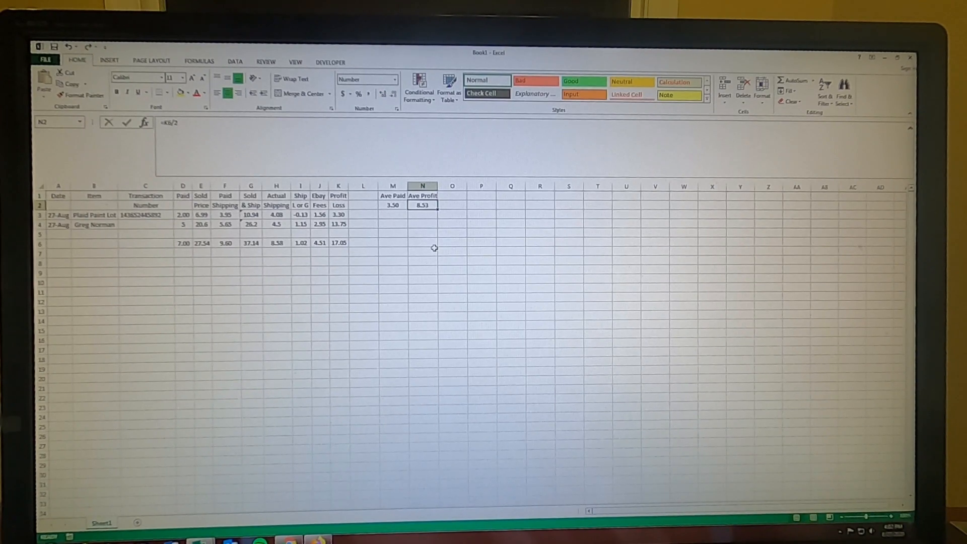
{"action": "left_click", "coordinate": [422, 252]}
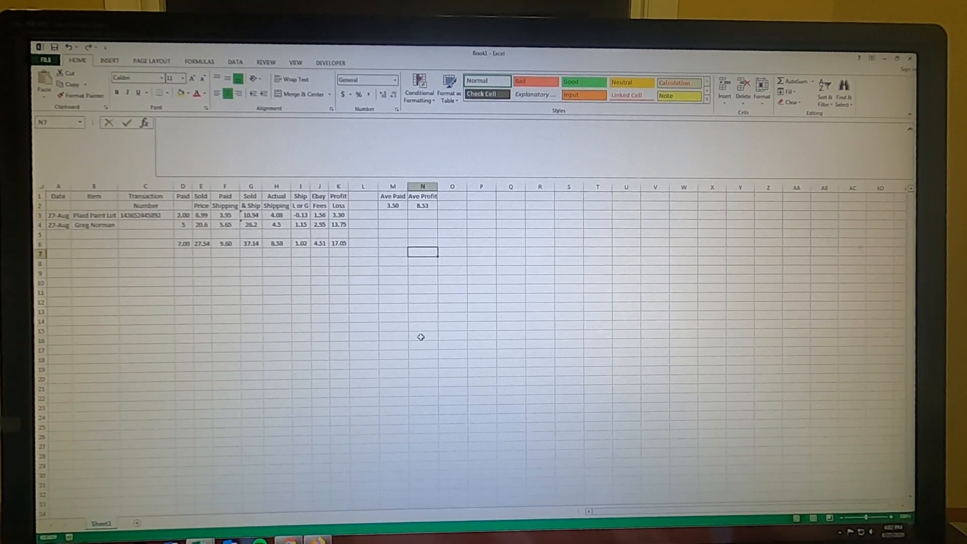